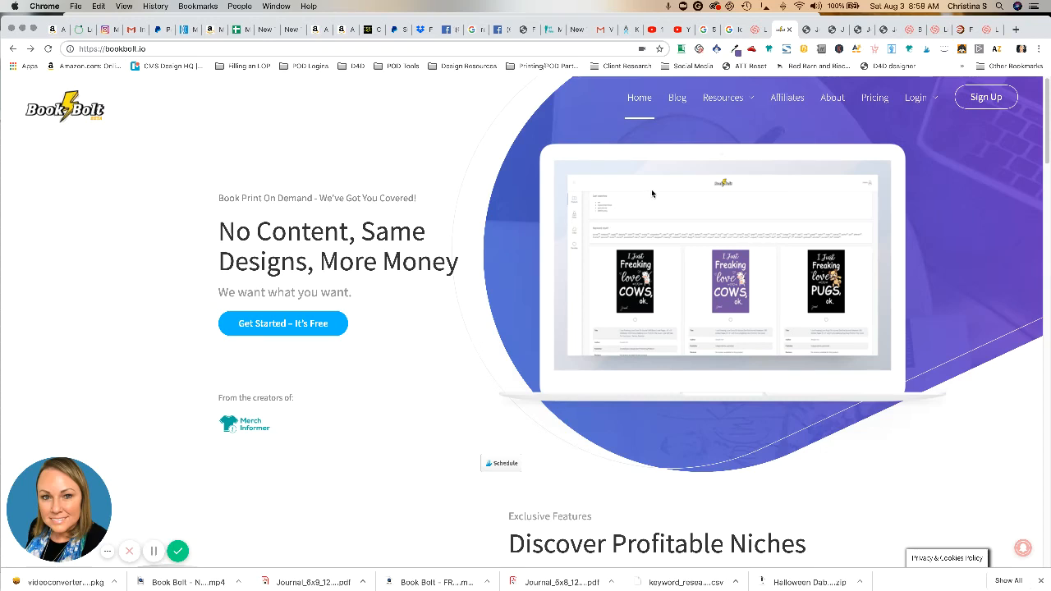
mouse_move(656, 196)
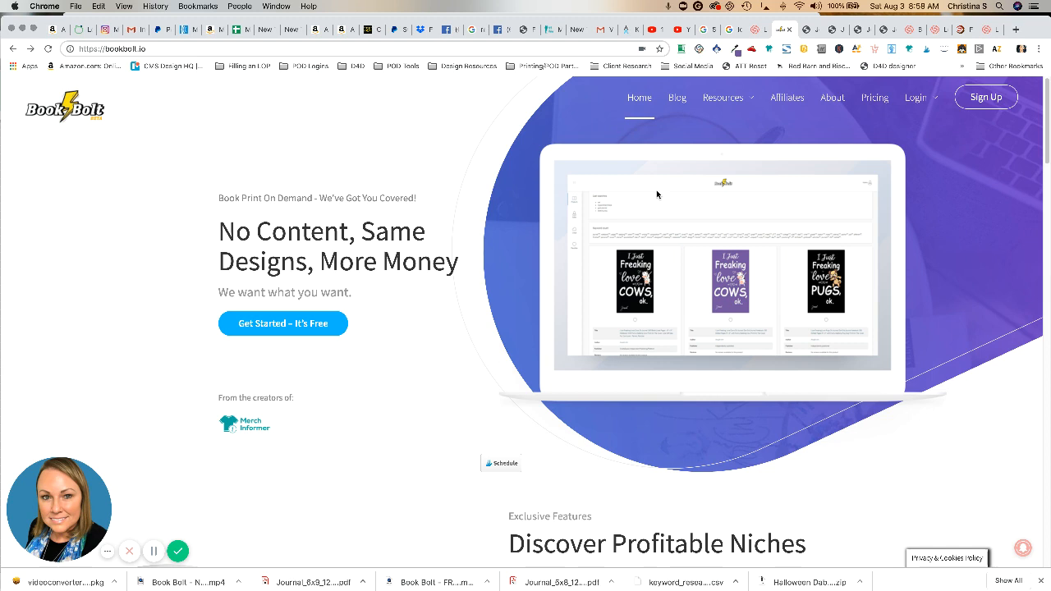
mouse_move(419, 129)
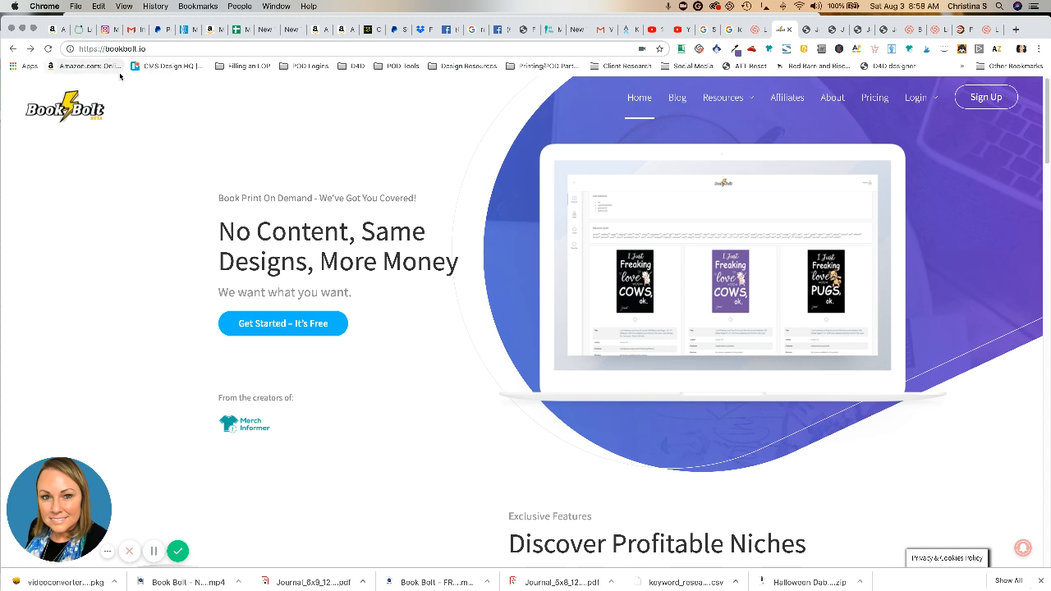
mouse_move(148, 115)
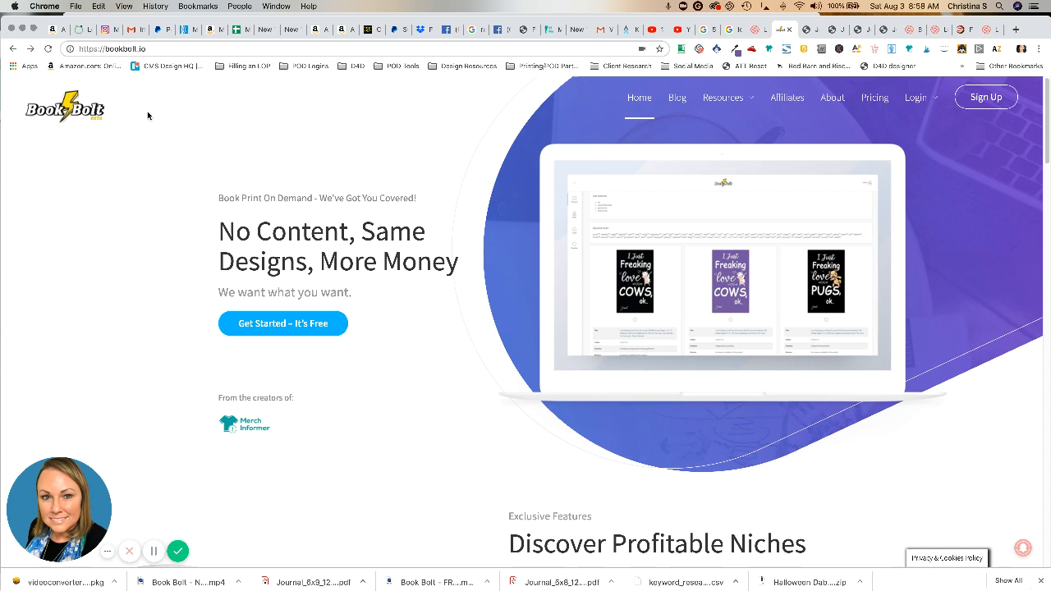
mouse_move(233, 442)
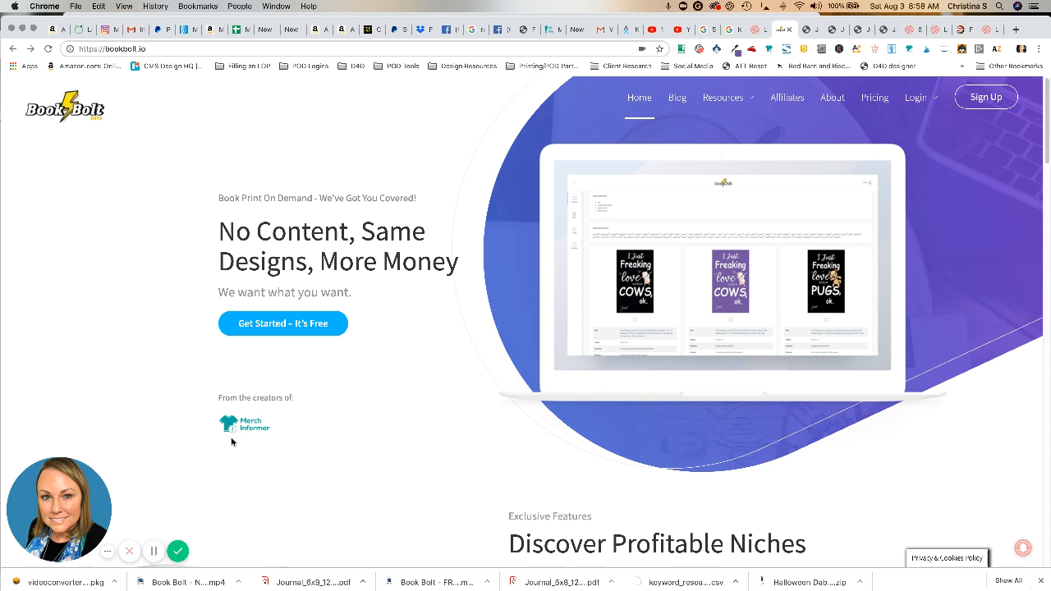
mouse_move(372, 411)
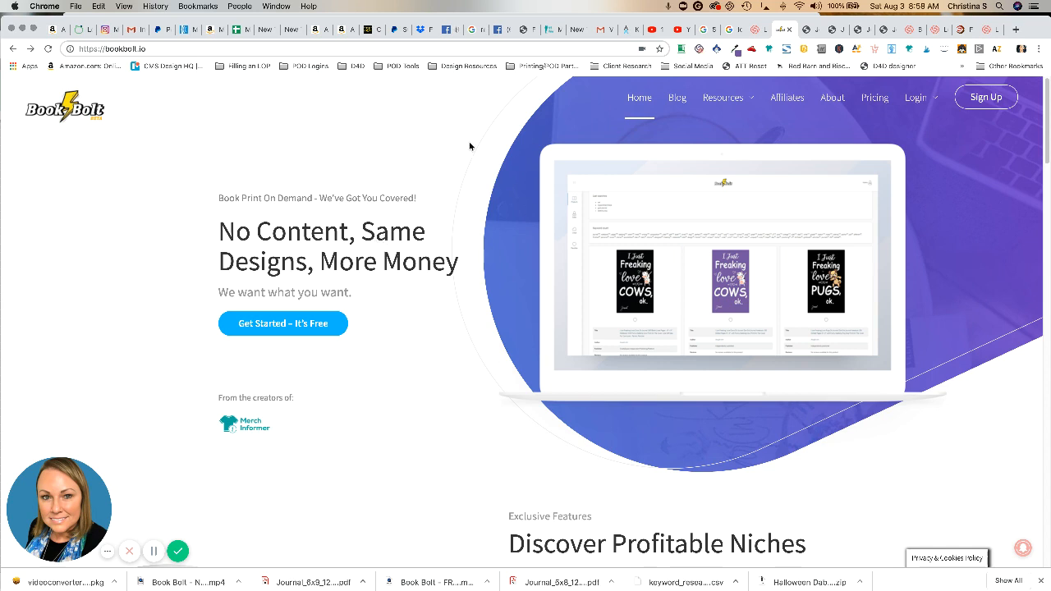
mouse_move(473, 142)
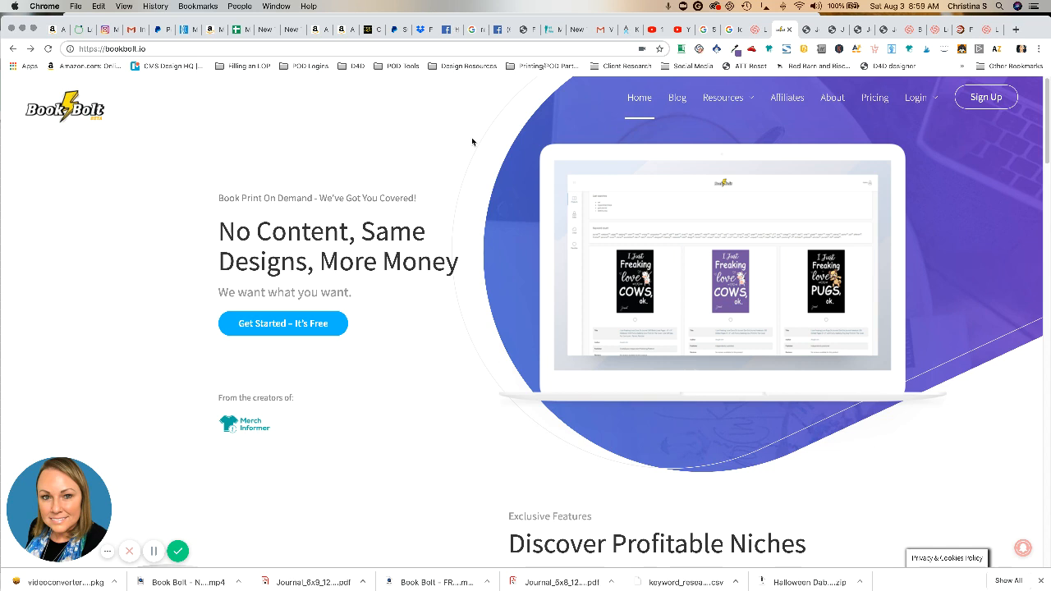
mouse_move(787, 112)
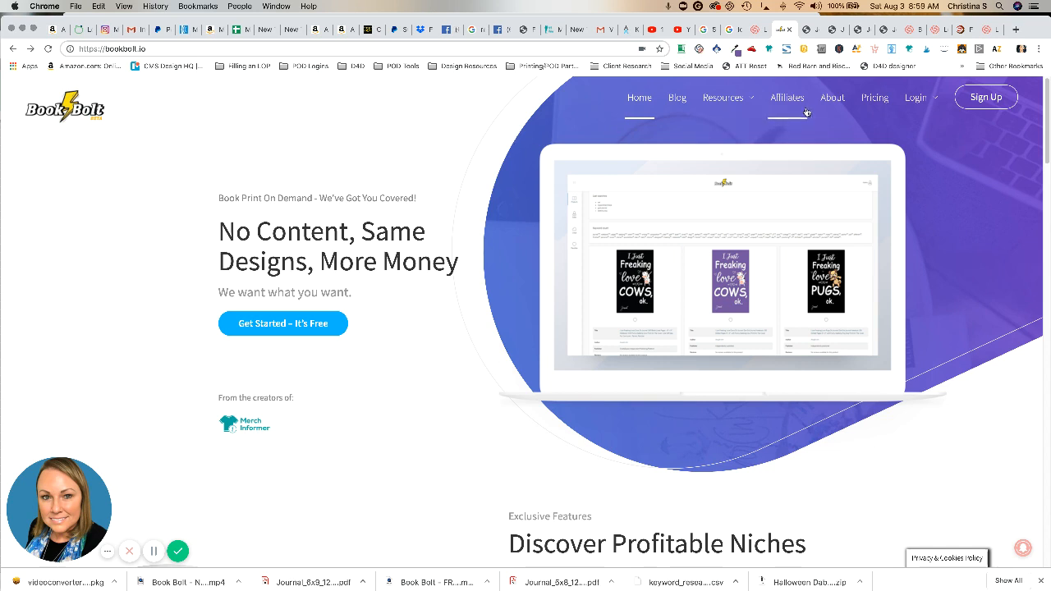
mouse_move(831, 97)
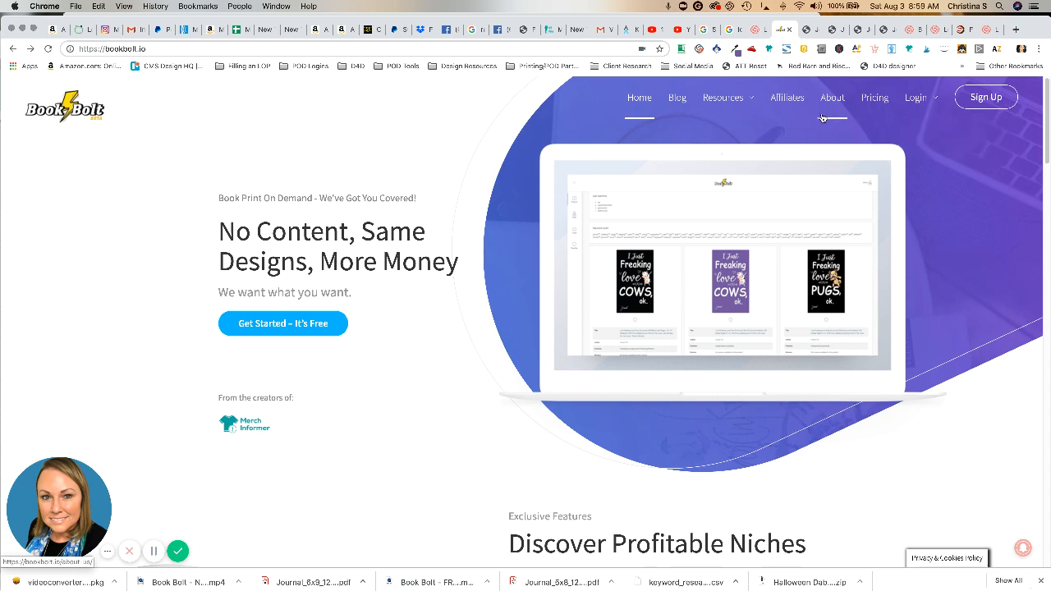
mouse_move(874, 97)
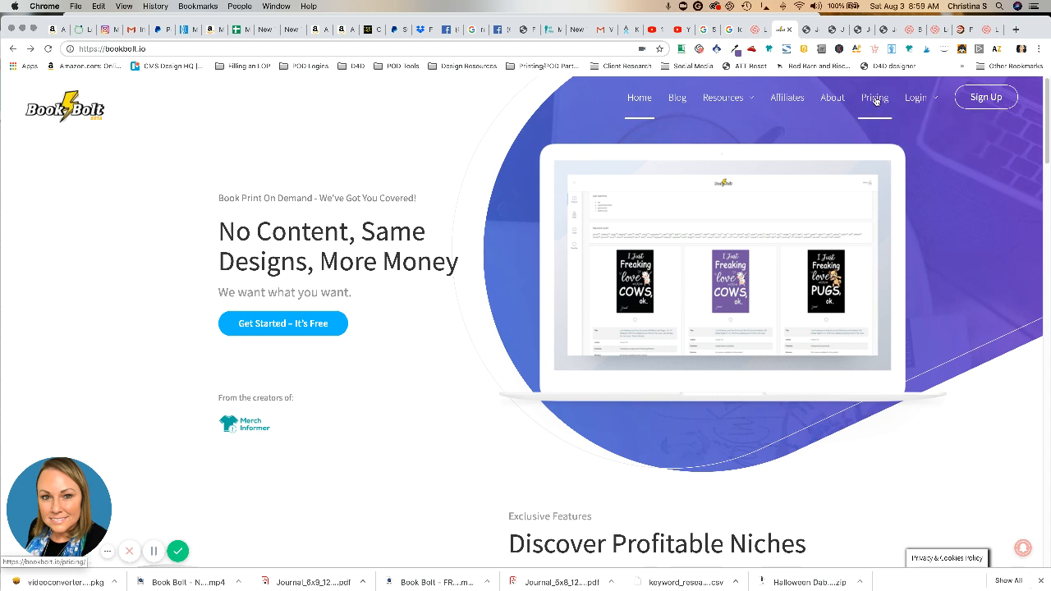
mouse_move(723, 96)
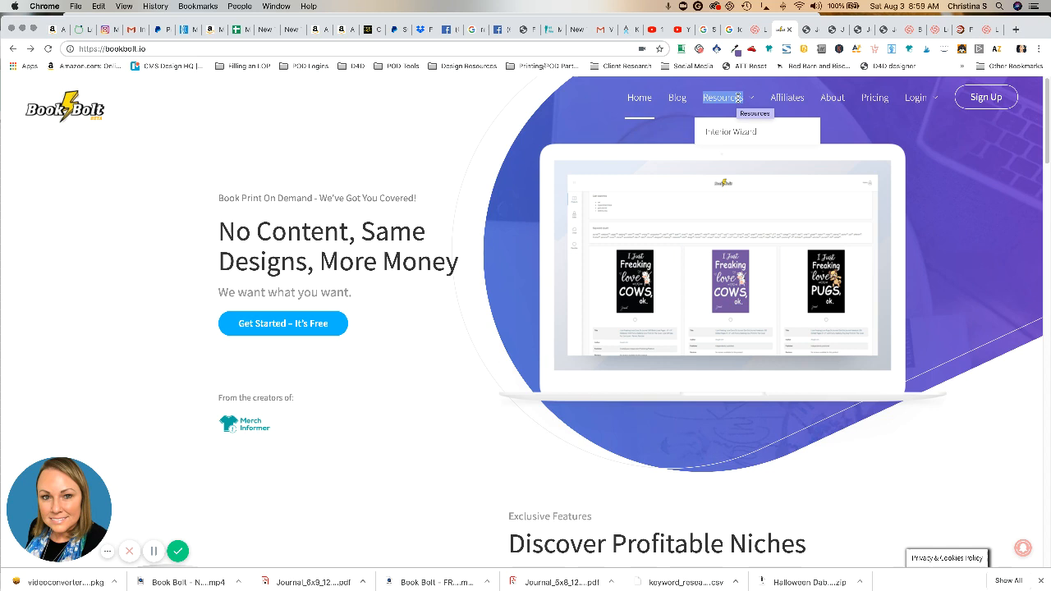
mouse_move(729, 132)
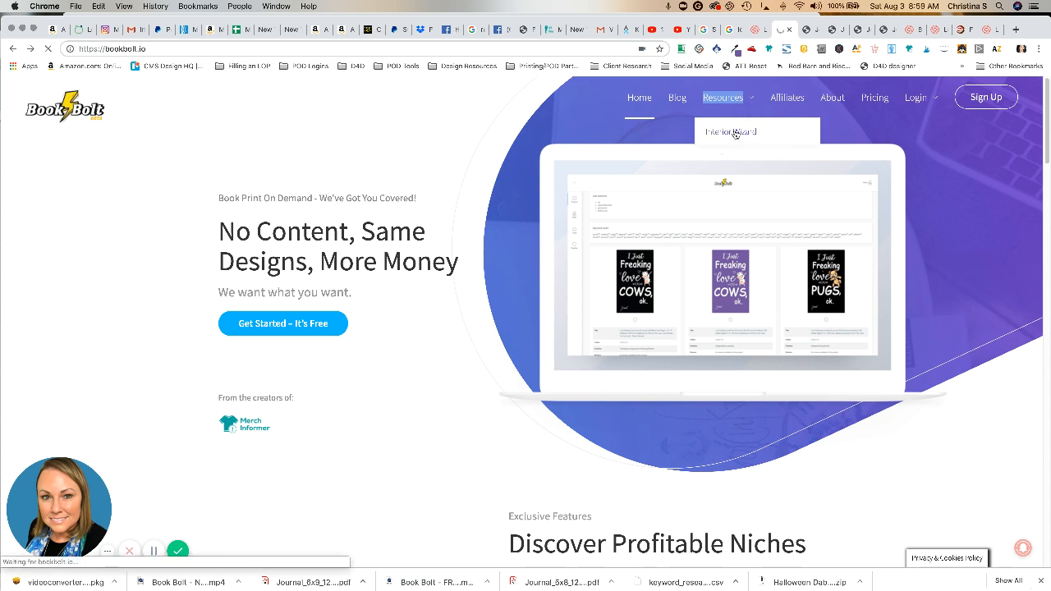
Go to the Free KDP No Content Book Interiors page from the Resources menu
left_click(729, 132)
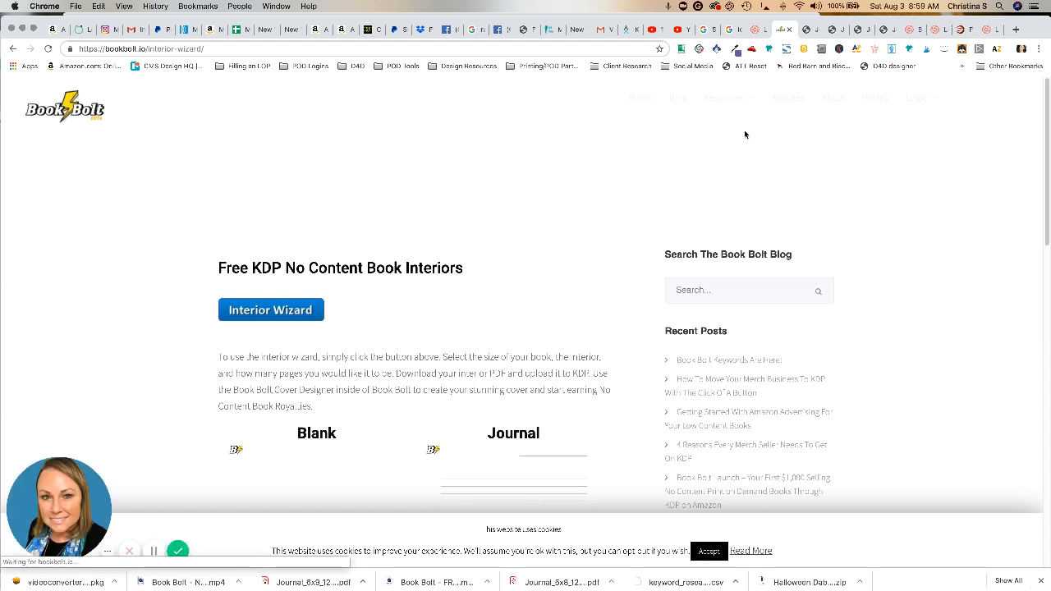
mouse_move(666, 262)
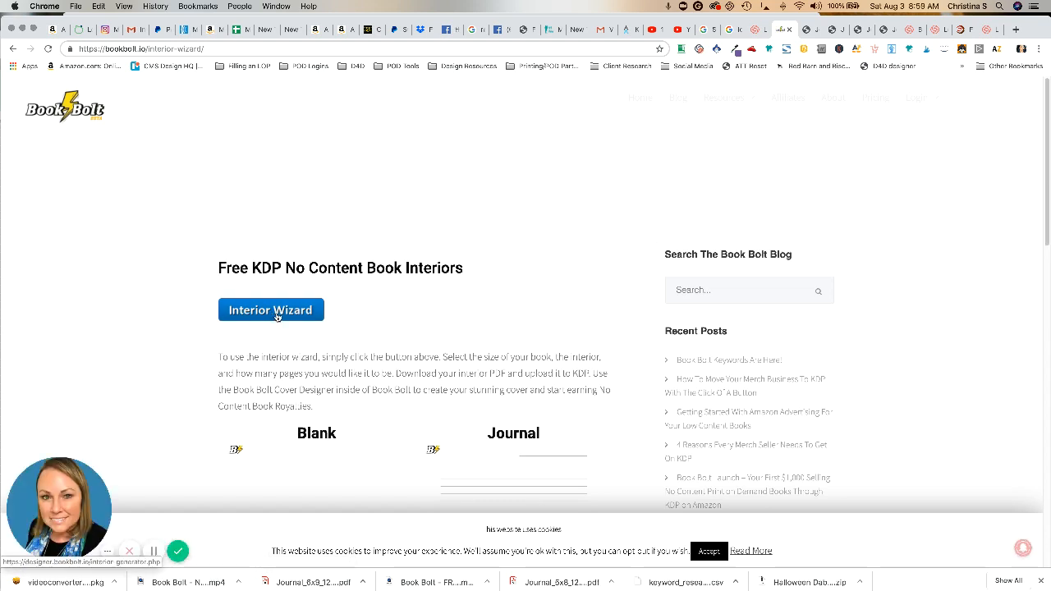
Launch the Interior Generator and choose the Music Sheet template after browsing College Ruled and Journal
left_click(269, 308)
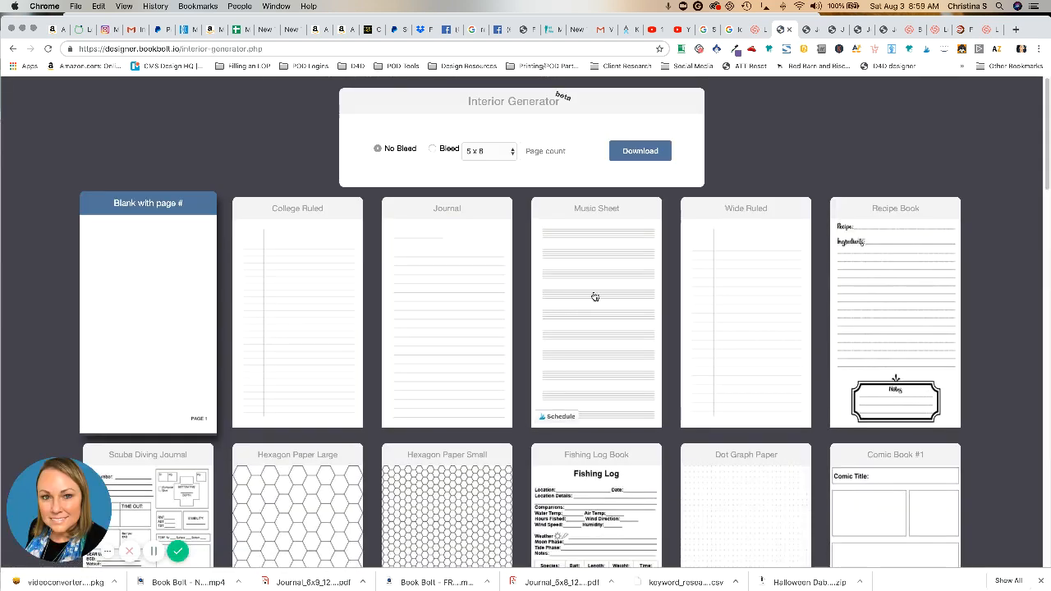
mouse_move(657, 223)
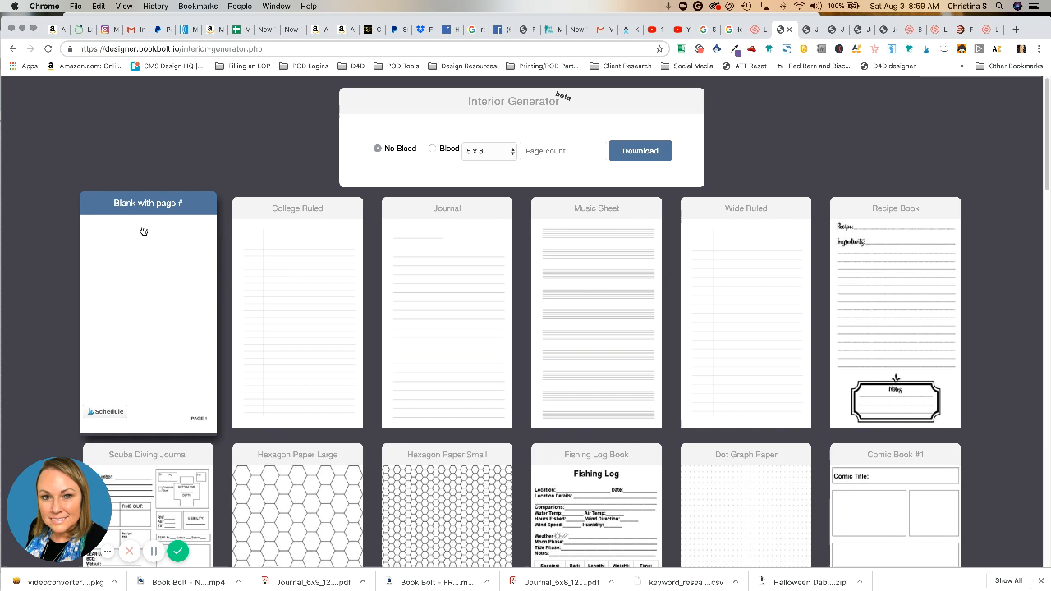
left_click(298, 204)
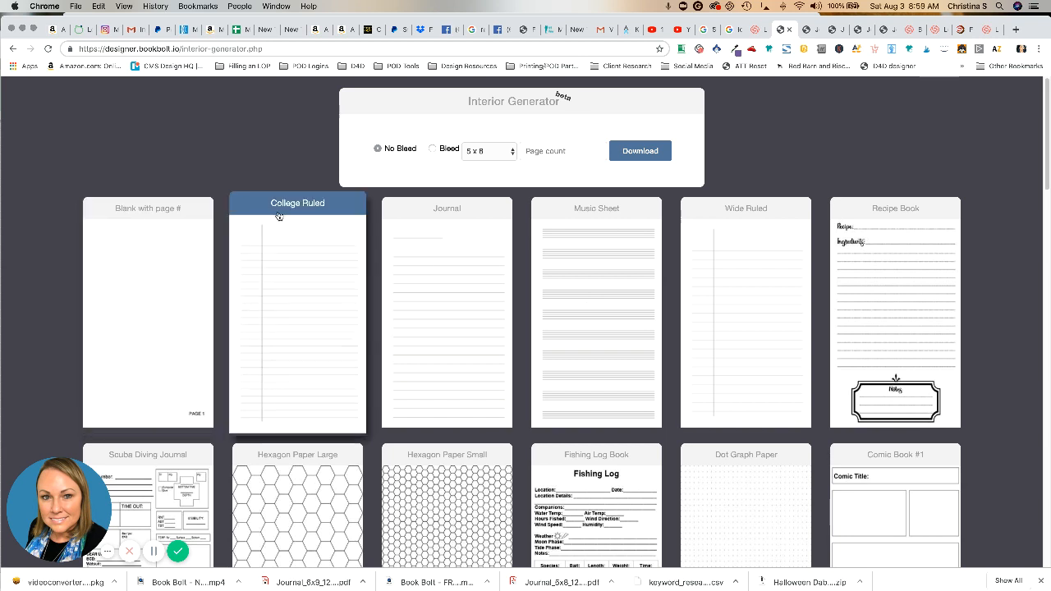
left_click(447, 204)
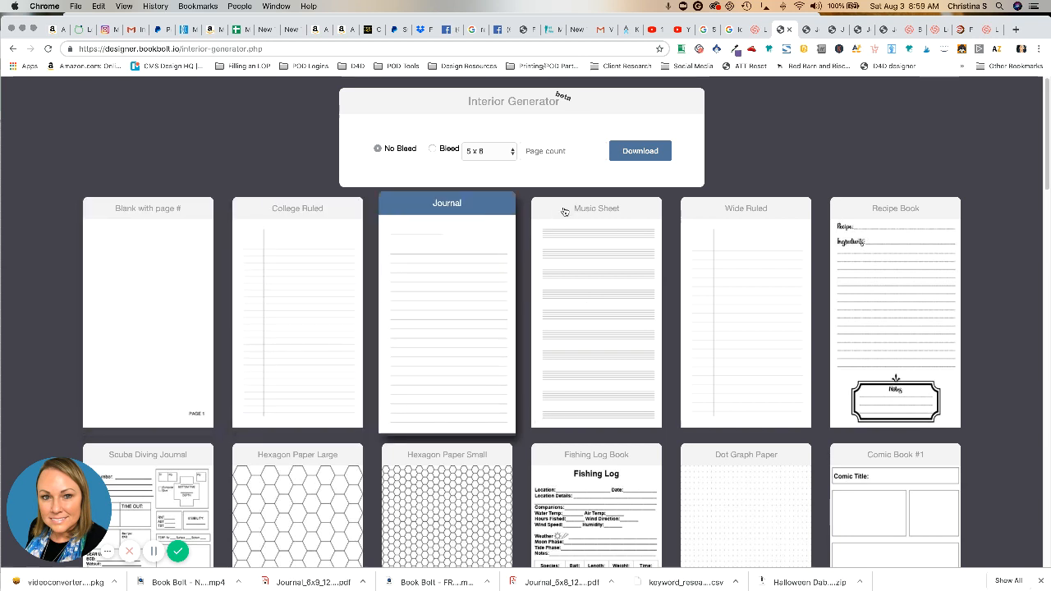
left_click(596, 204)
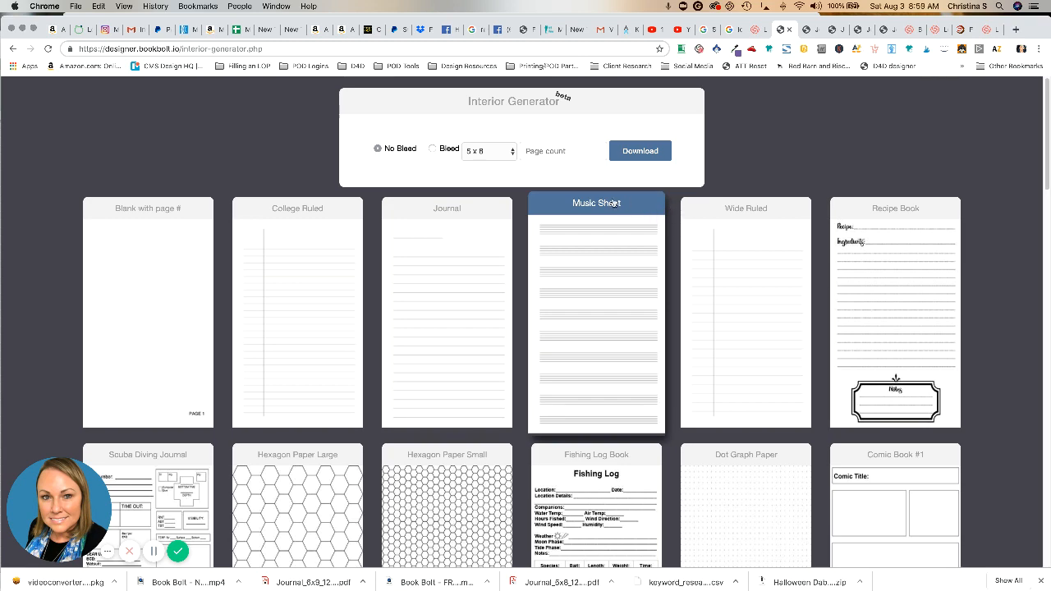
mouse_move(640, 214)
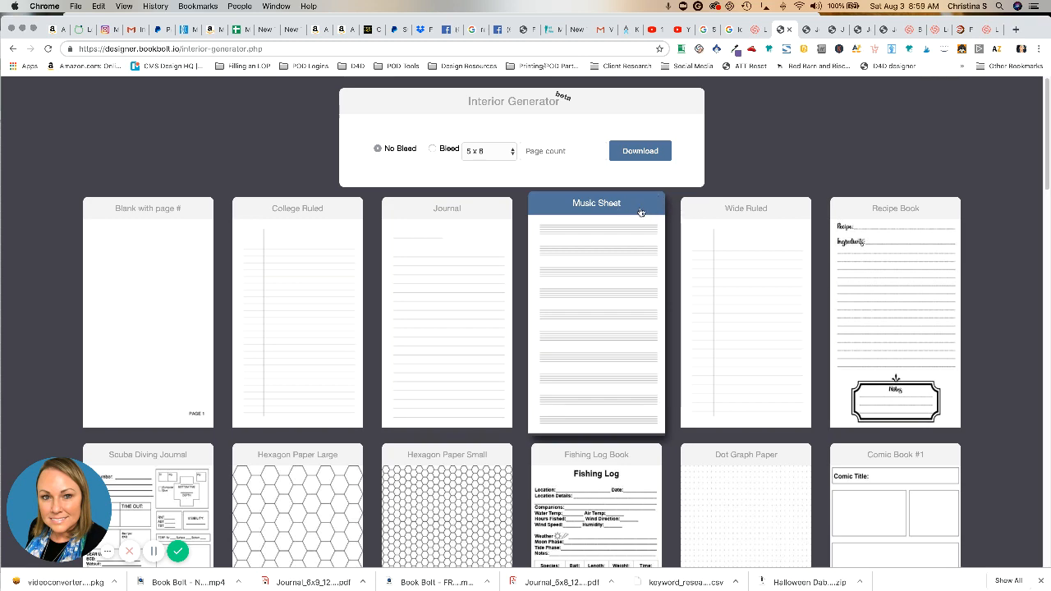
scroll("down", 3)
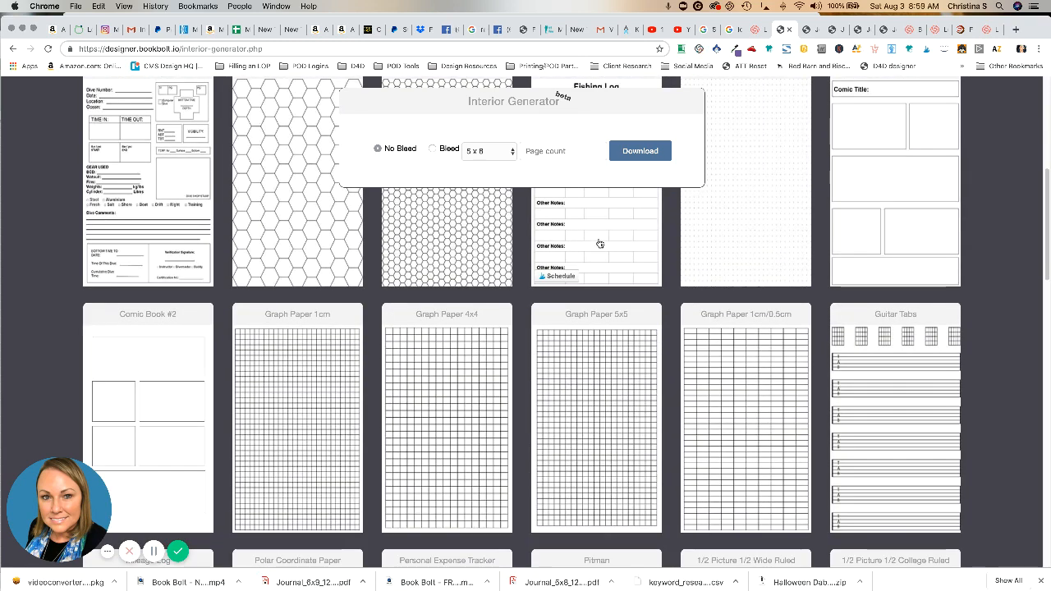
scroll("down", 3)
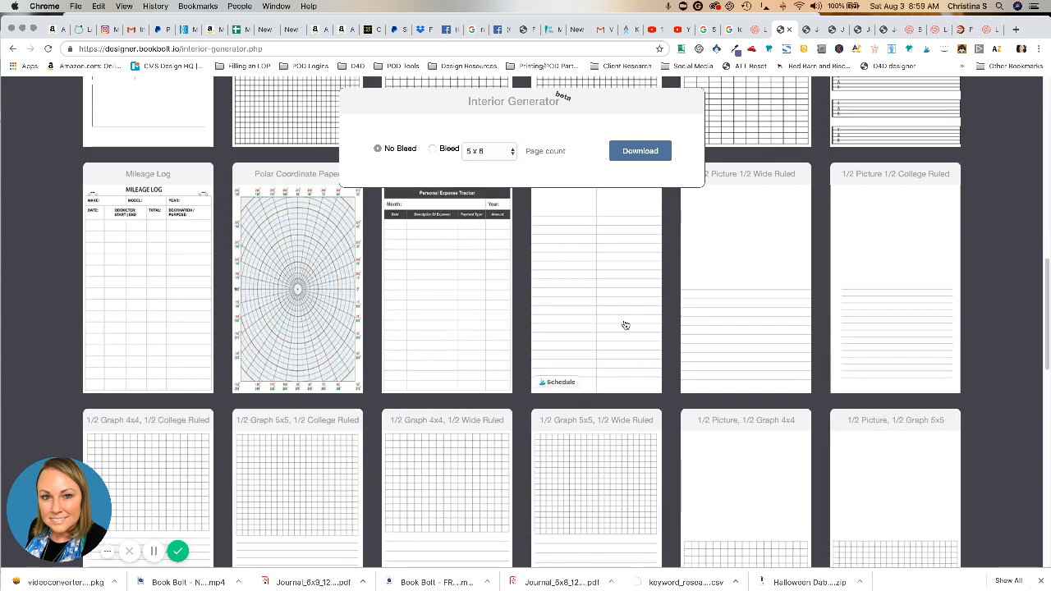
scroll("down", 3)
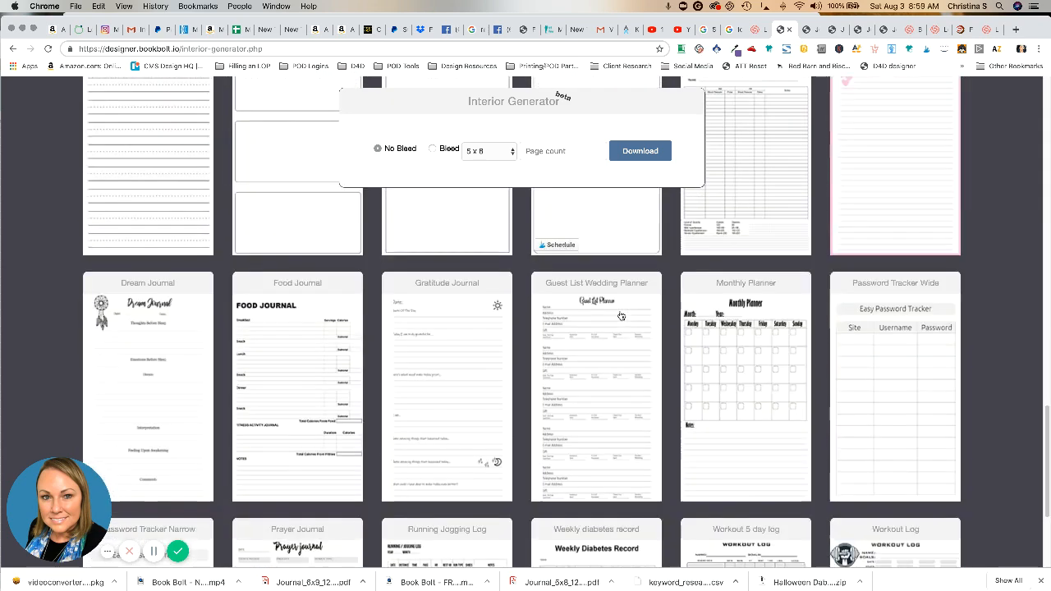
scroll("down", 3)
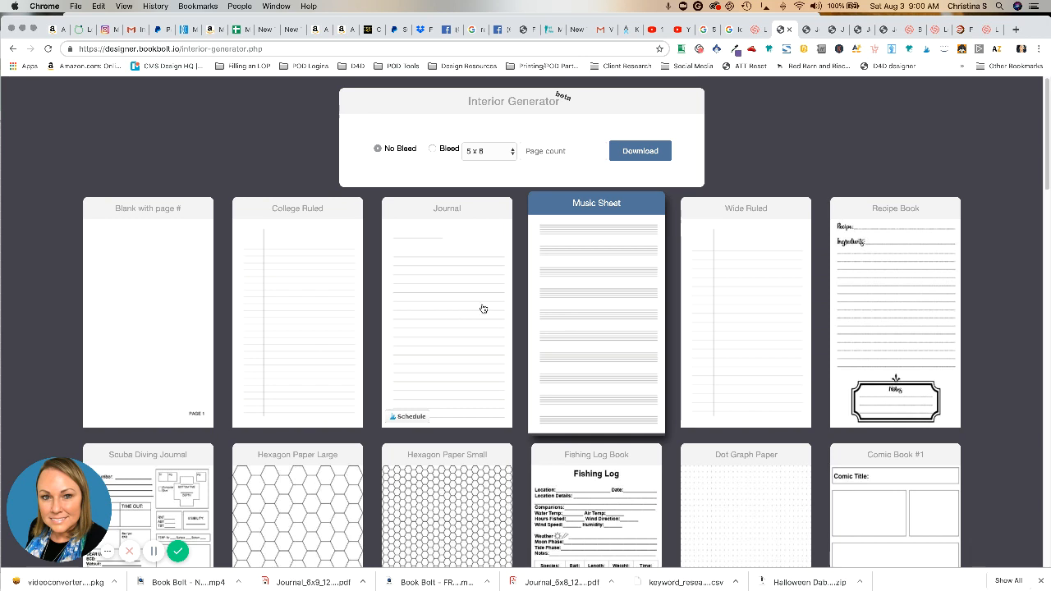
mouse_move(758, 253)
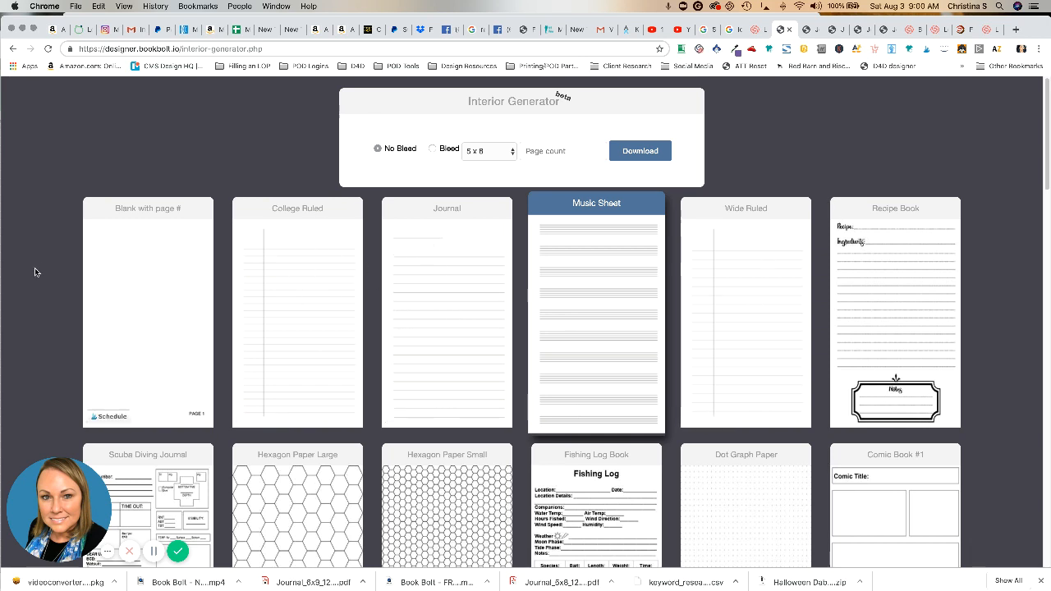
mouse_move(859, 272)
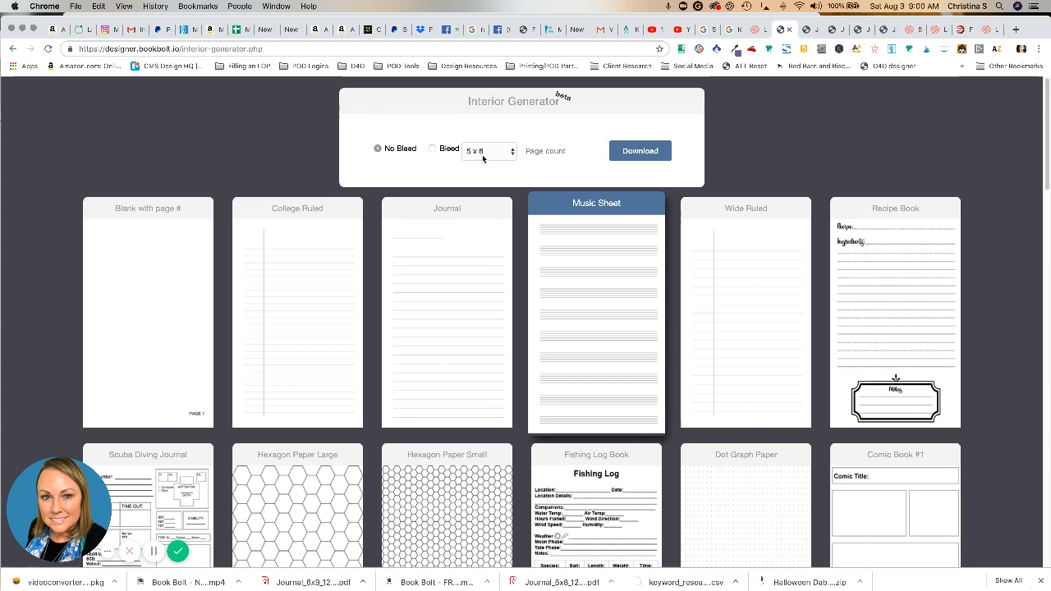
mouse_move(504, 159)
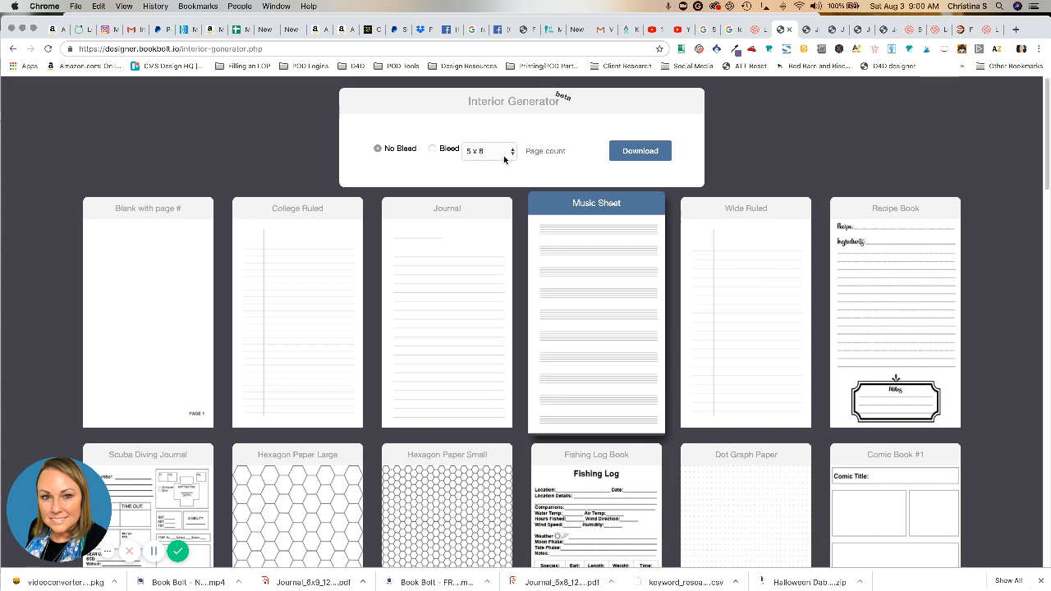
Set a 6 x 9 trim size and a 120-page count
left_click(489, 152)
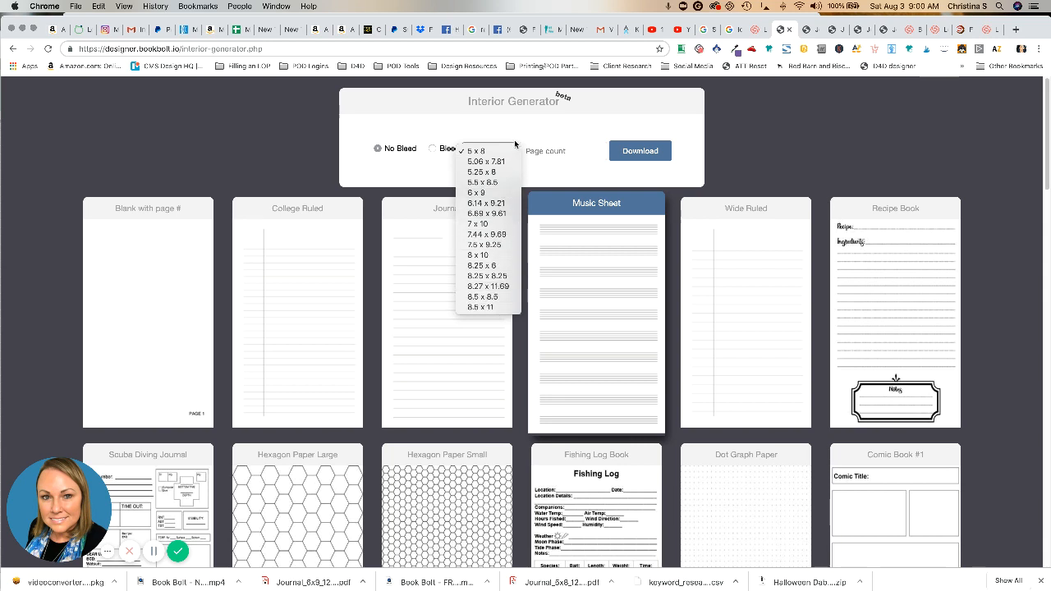
mouse_move(476, 193)
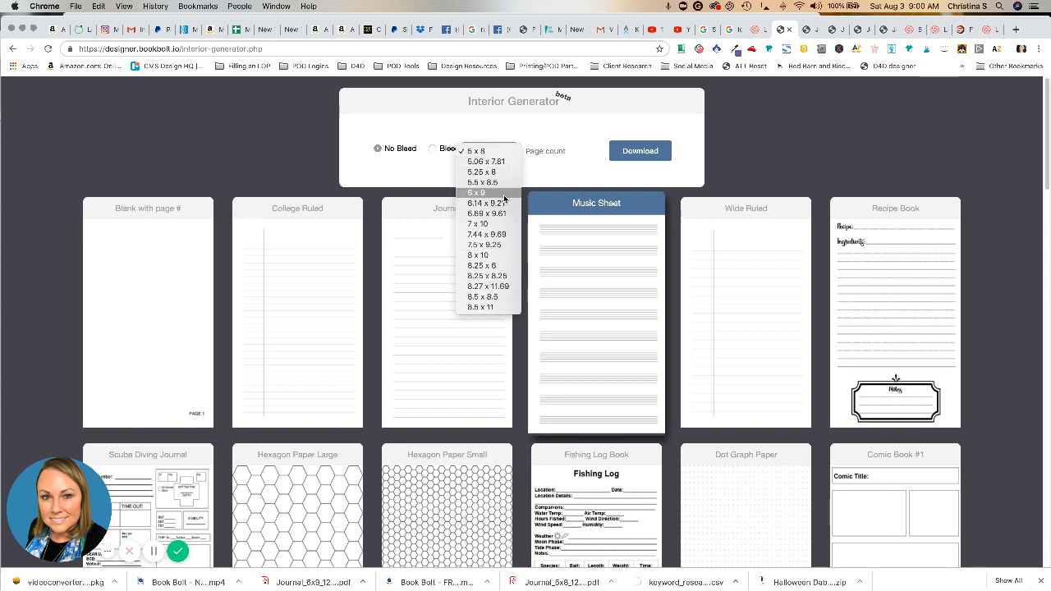
left_click(476, 192)
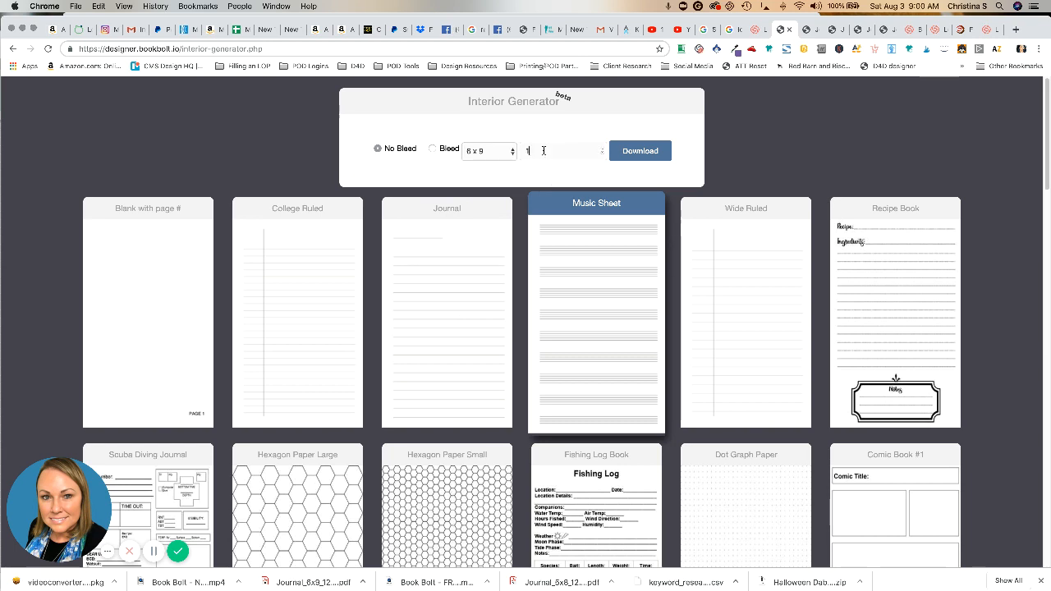
type("120")
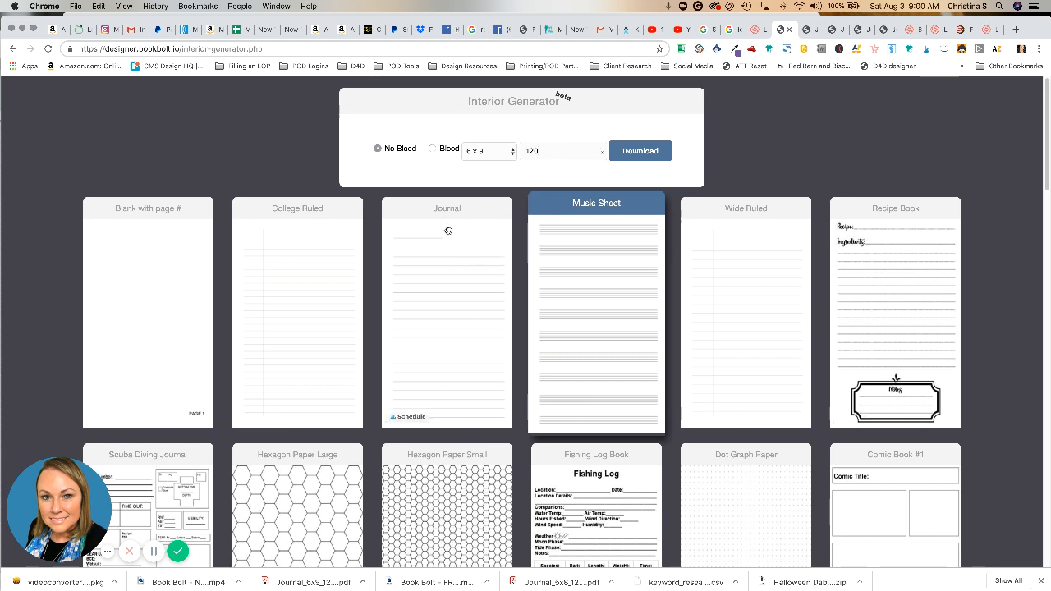
mouse_move(459, 250)
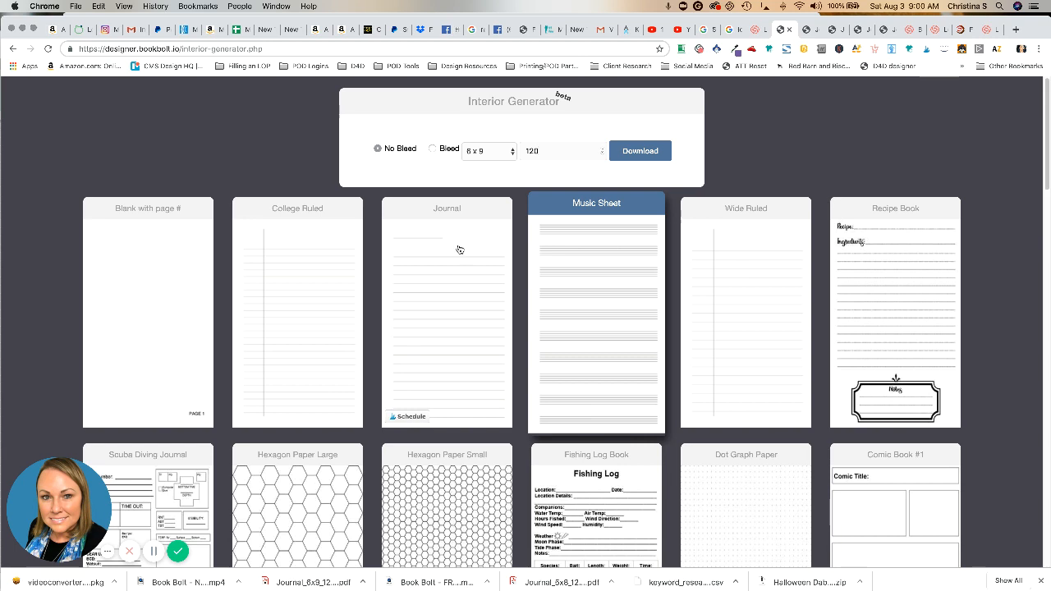
mouse_move(498, 245)
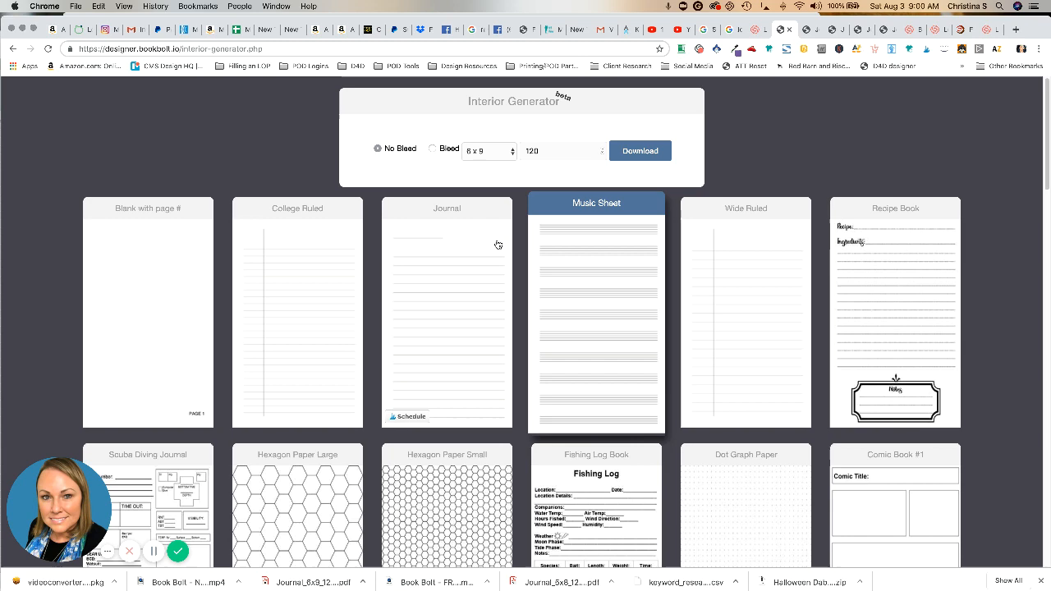
scroll("down", 3)
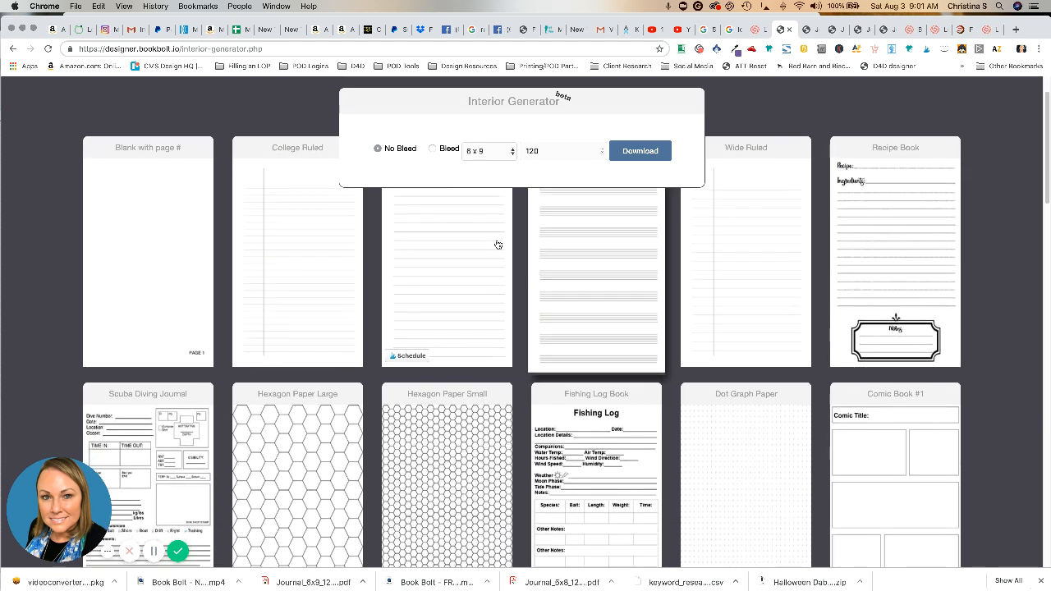
scroll("down", 3)
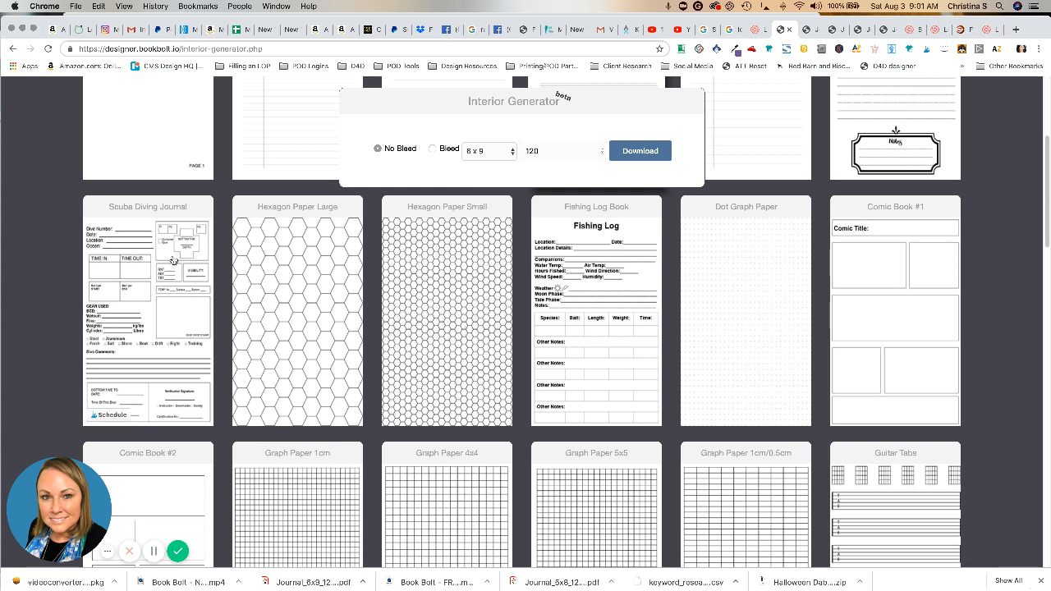
mouse_move(146, 288)
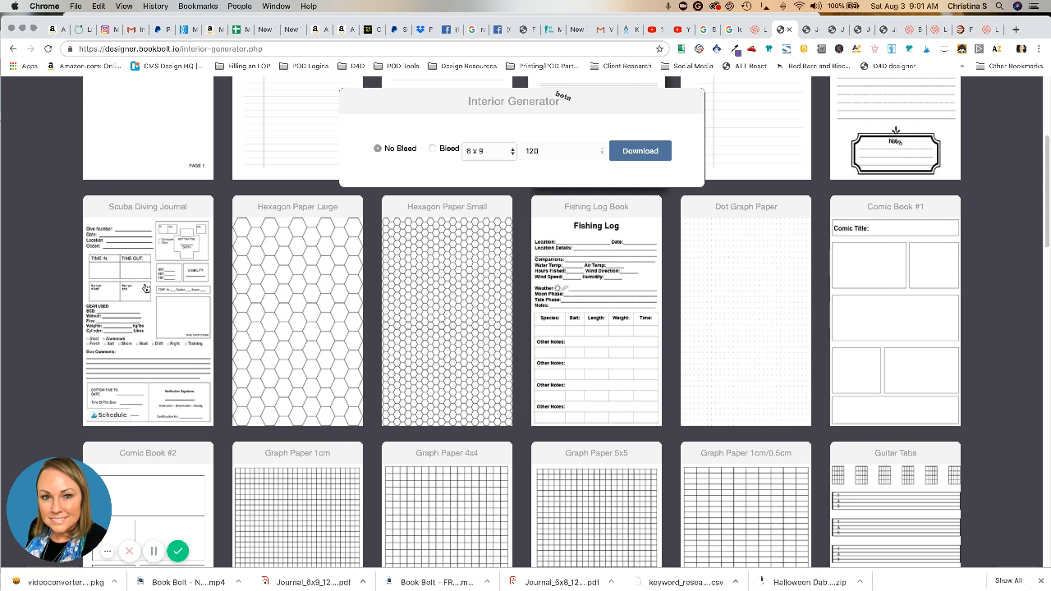
mouse_move(164, 263)
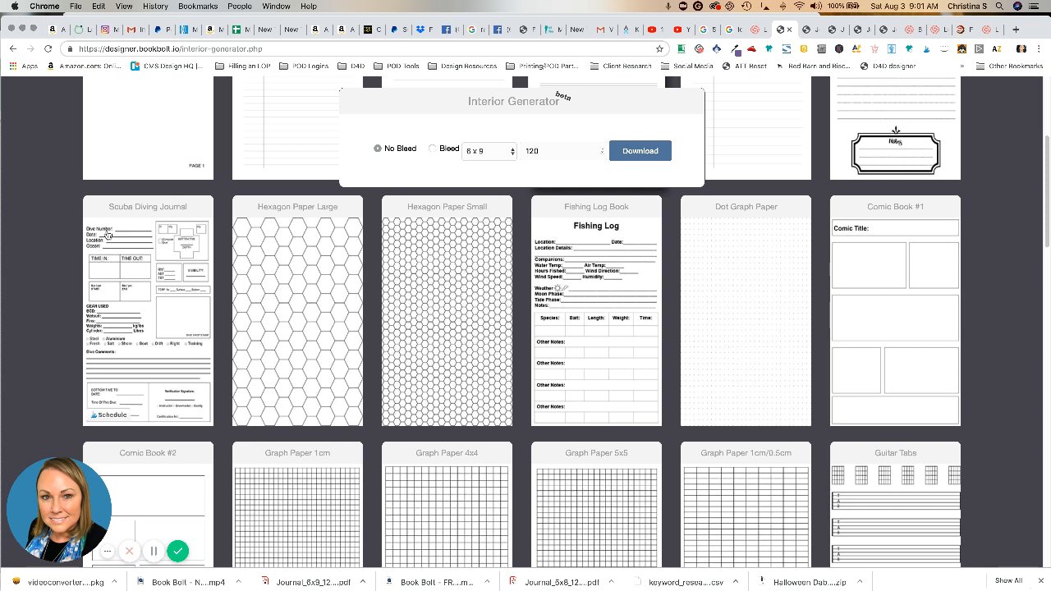
mouse_move(135, 387)
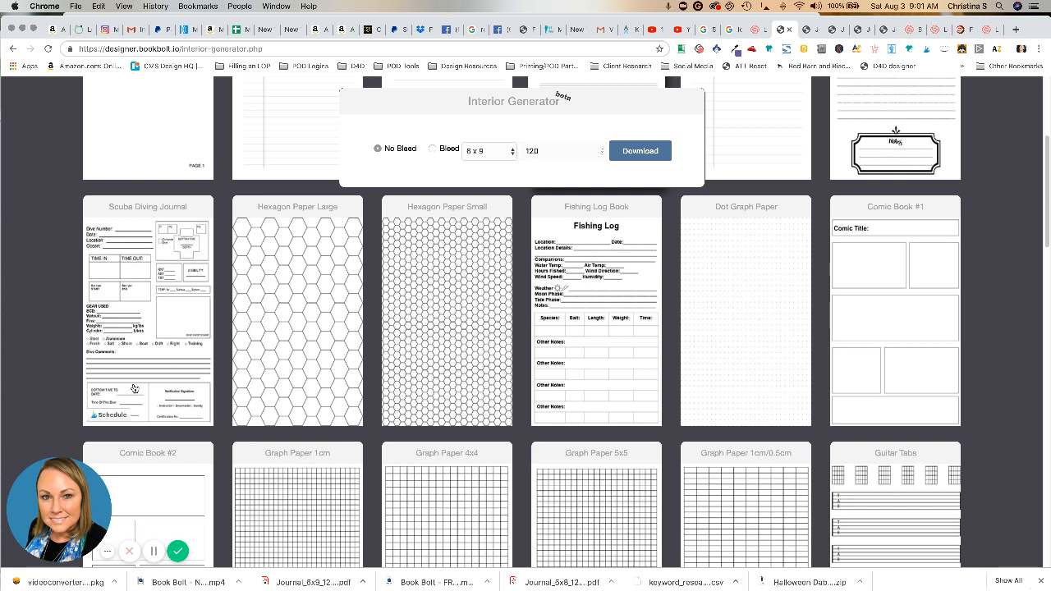
mouse_move(721, 304)
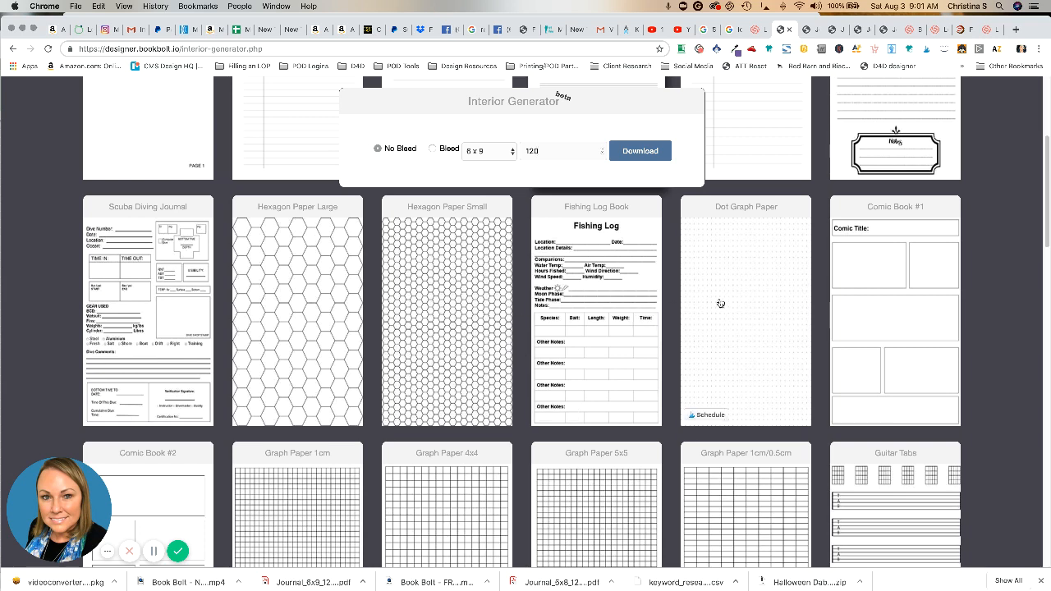
mouse_move(917, 374)
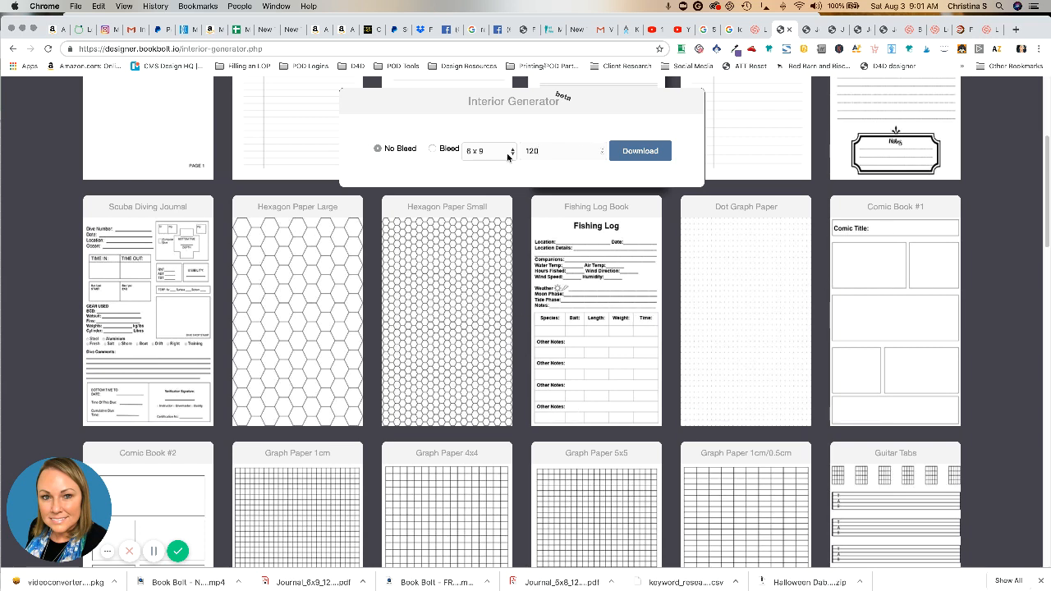
left_click(490, 151)
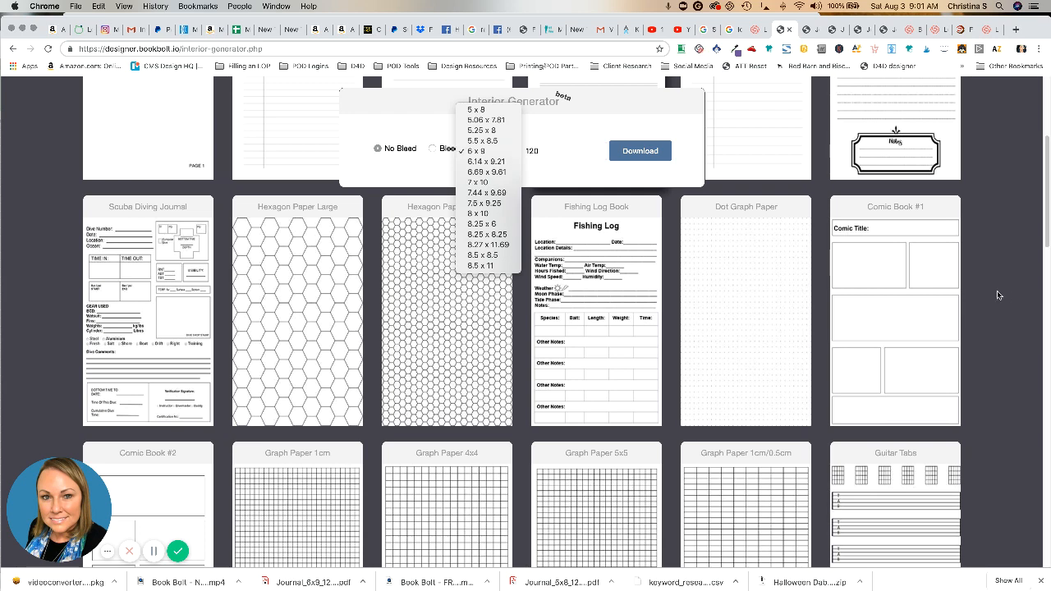
mouse_move(943, 276)
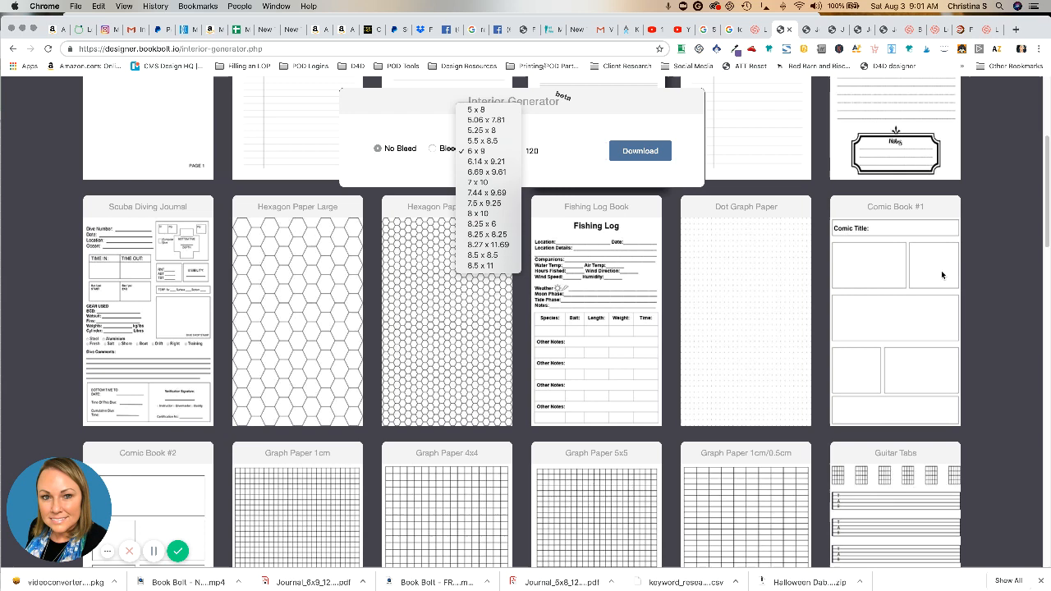
mouse_move(887, 263)
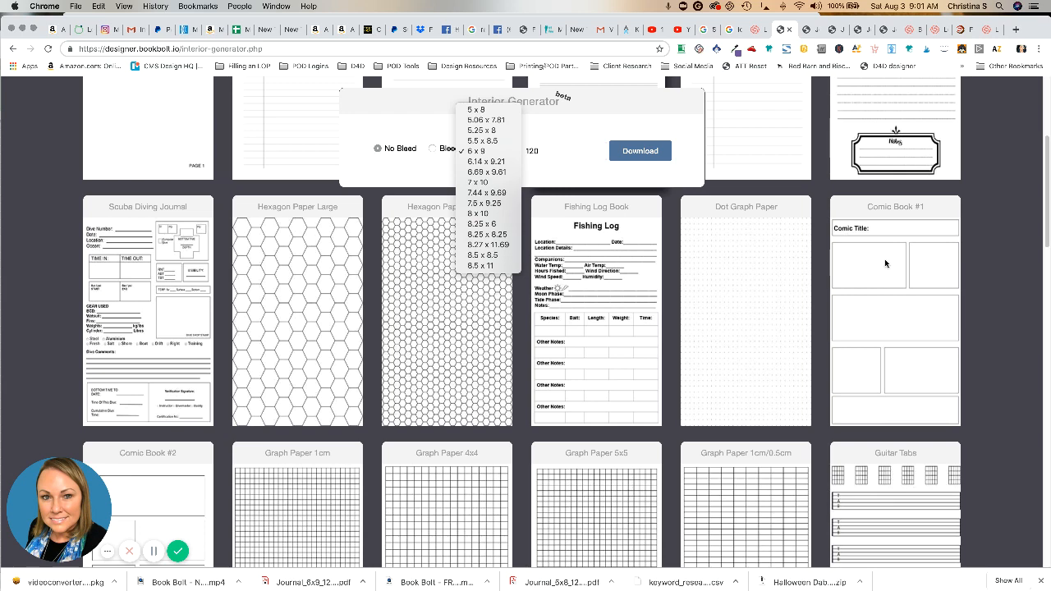
mouse_move(479, 266)
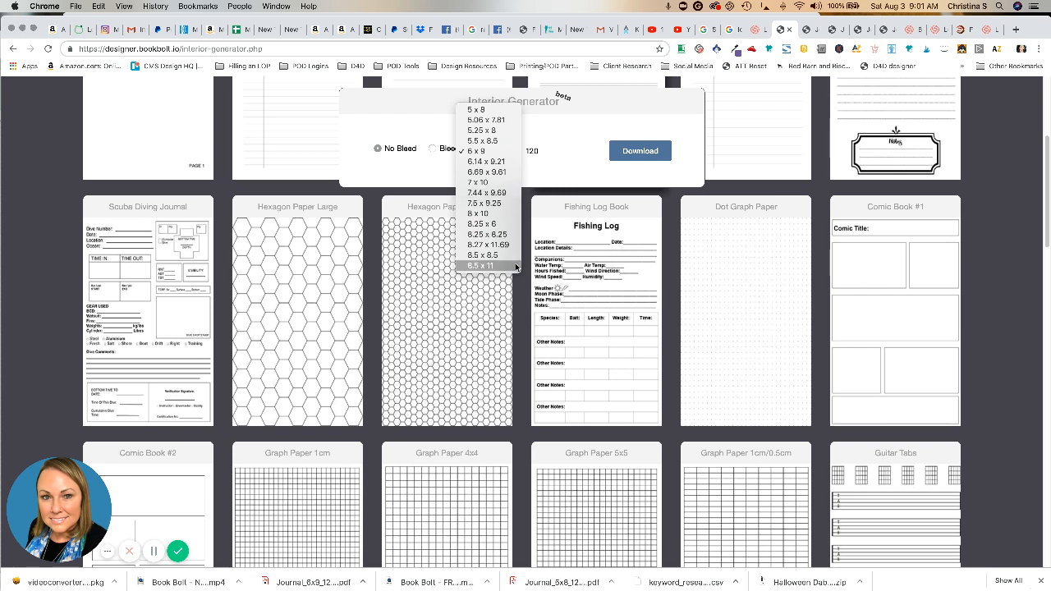
mouse_move(824, 197)
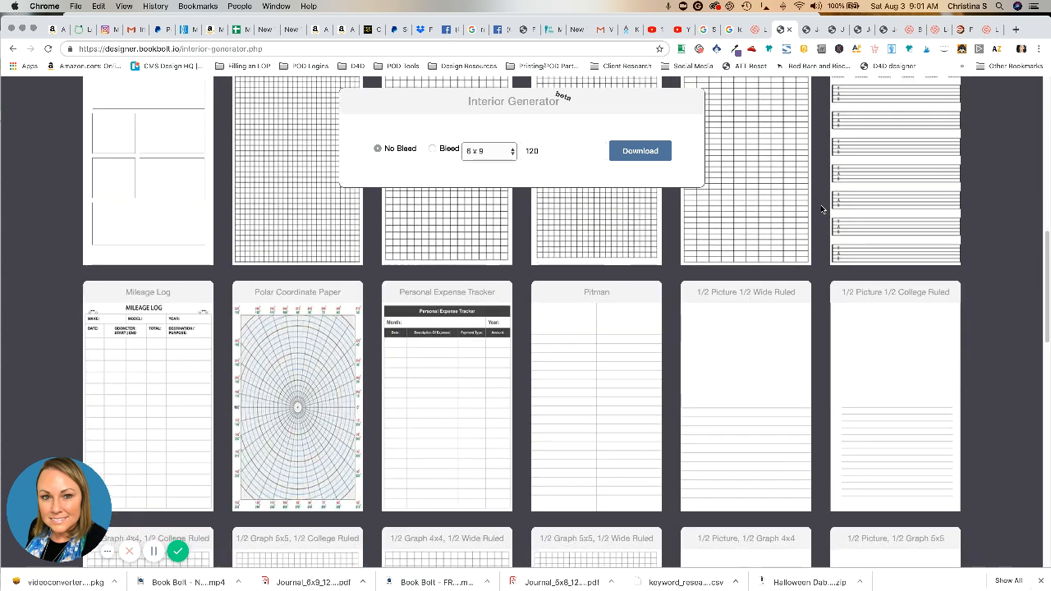
scroll("down", 3)
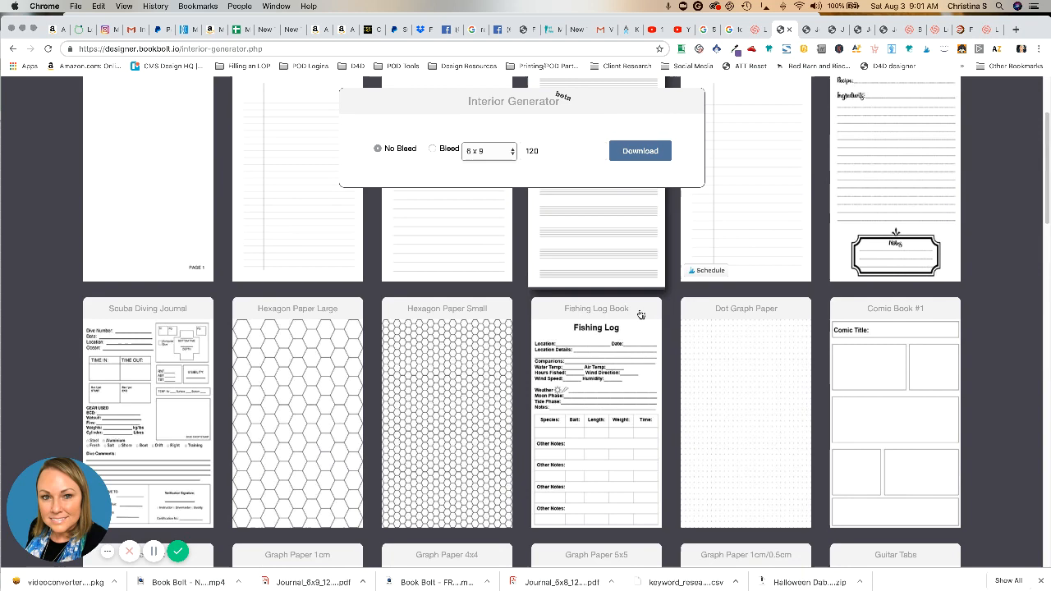
scroll("down", 3)
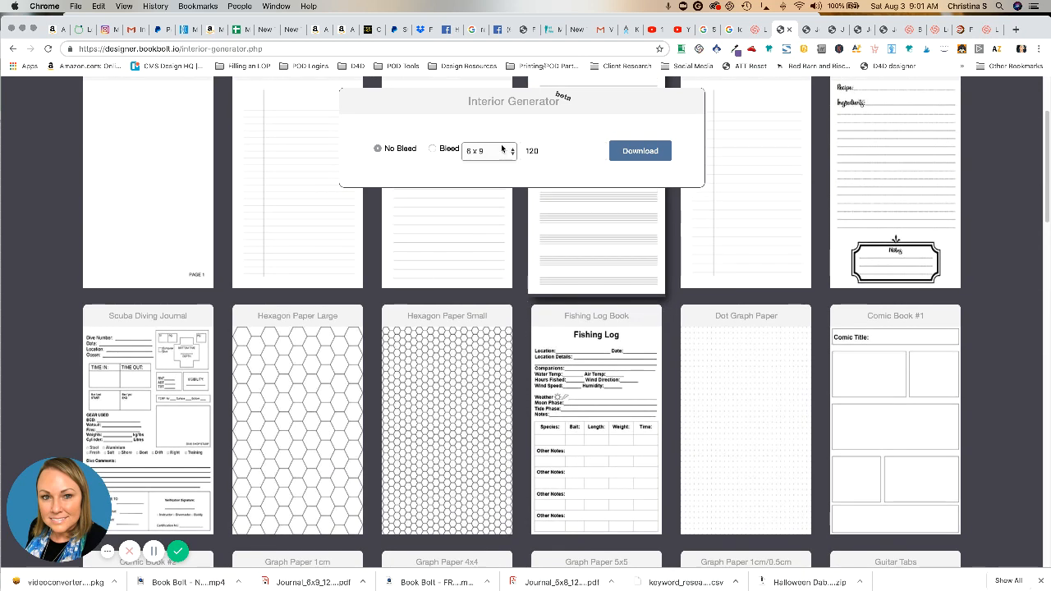
left_click(490, 151)
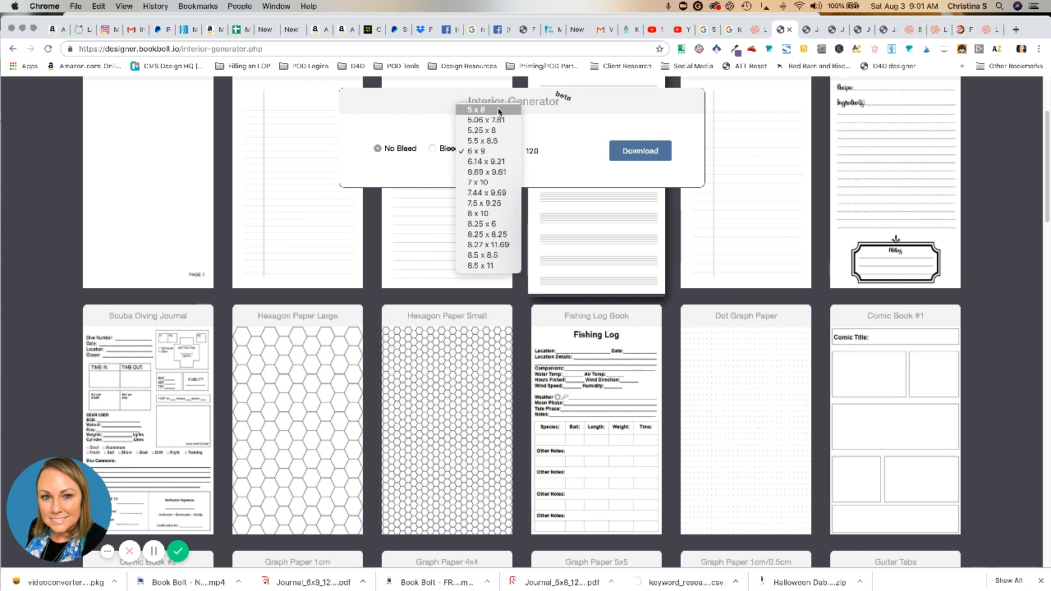
mouse_move(502, 112)
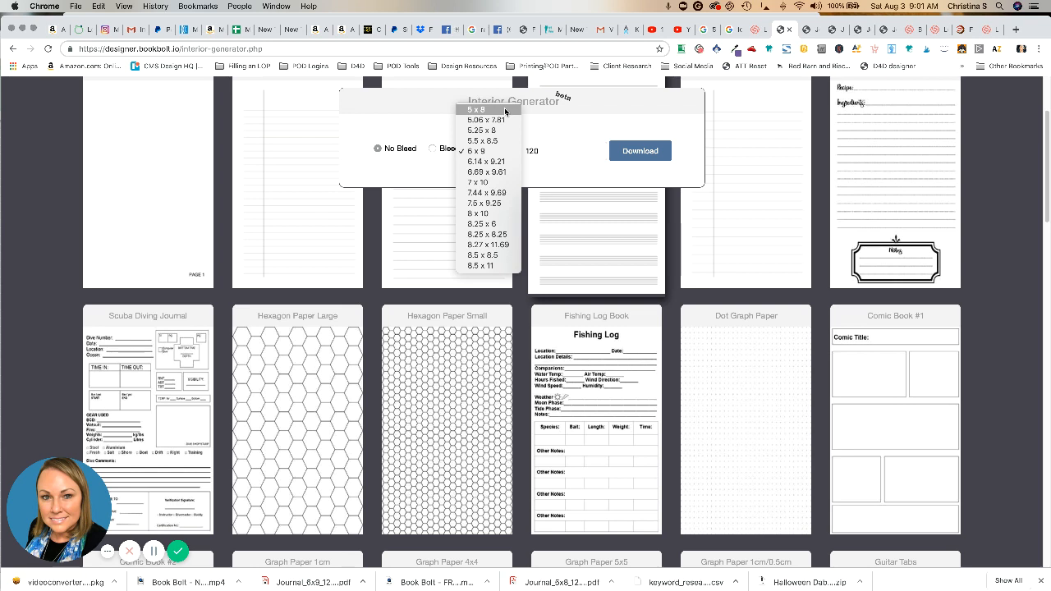
left_click(477, 152)
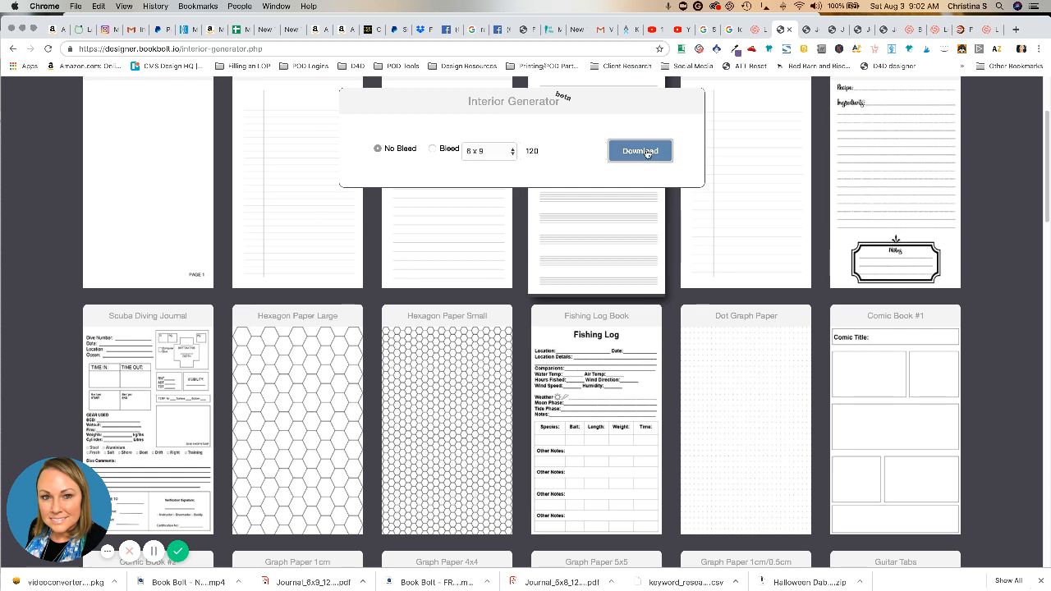
Generate the Music Sheet PDF and start saving it from the browser viewer
left_click(641, 151)
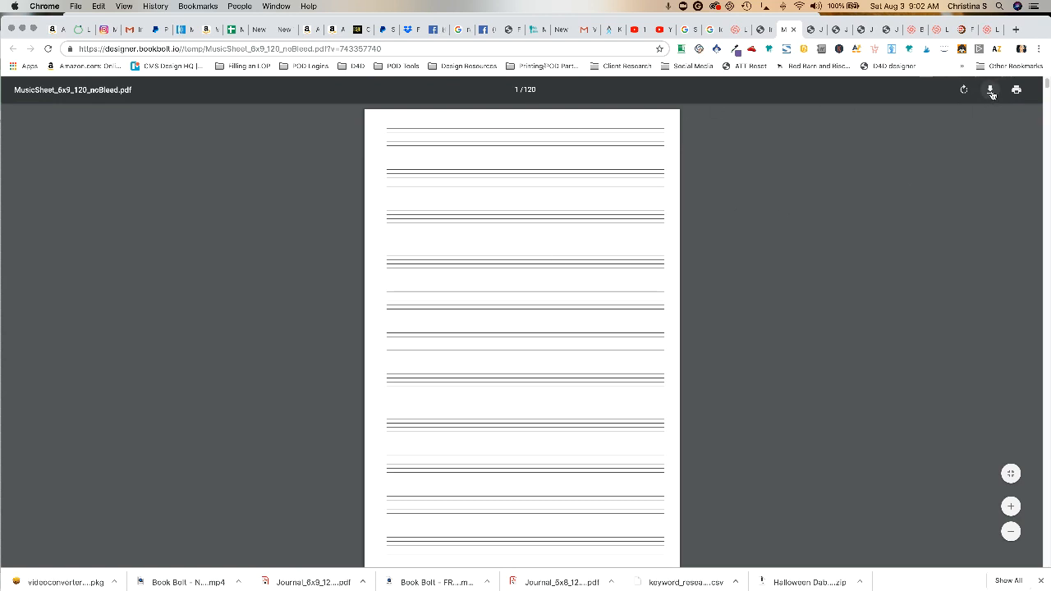
left_click(992, 91)
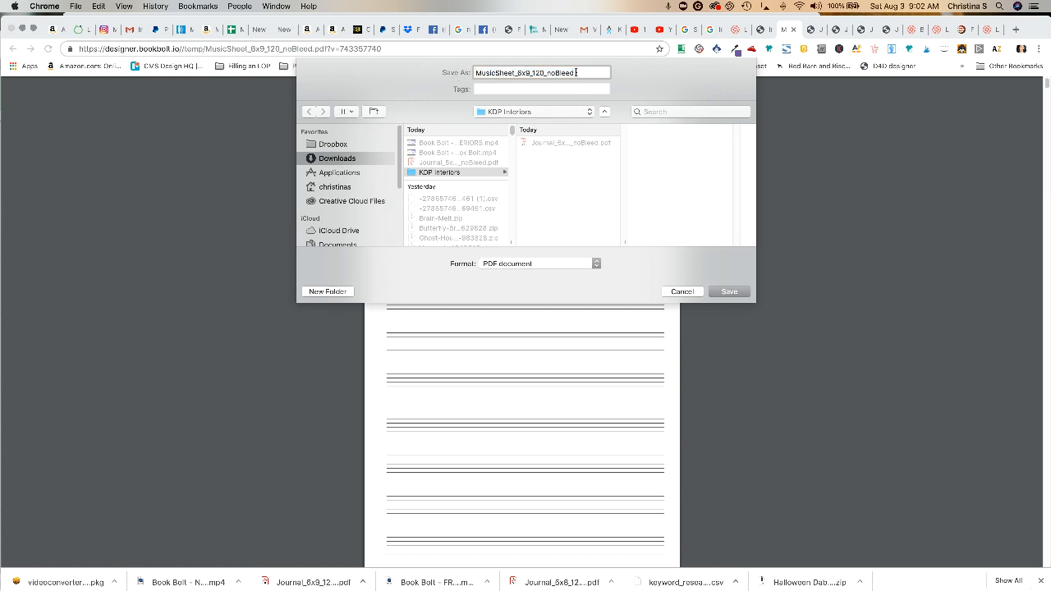
Save the Music Sheet PDF into the KDP Interiors folder
double_click(496, 72)
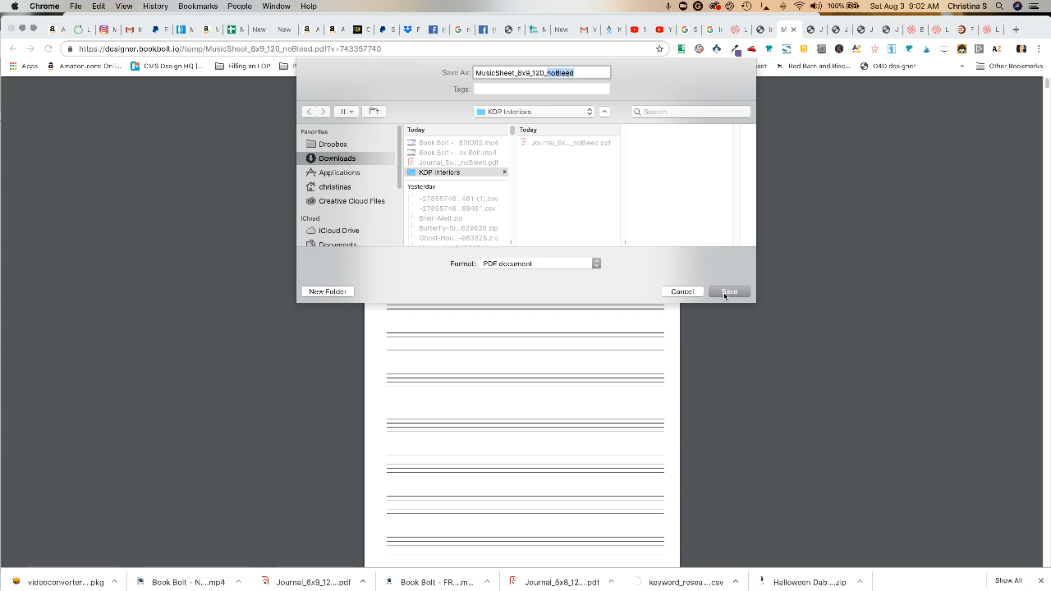
left_click(729, 292)
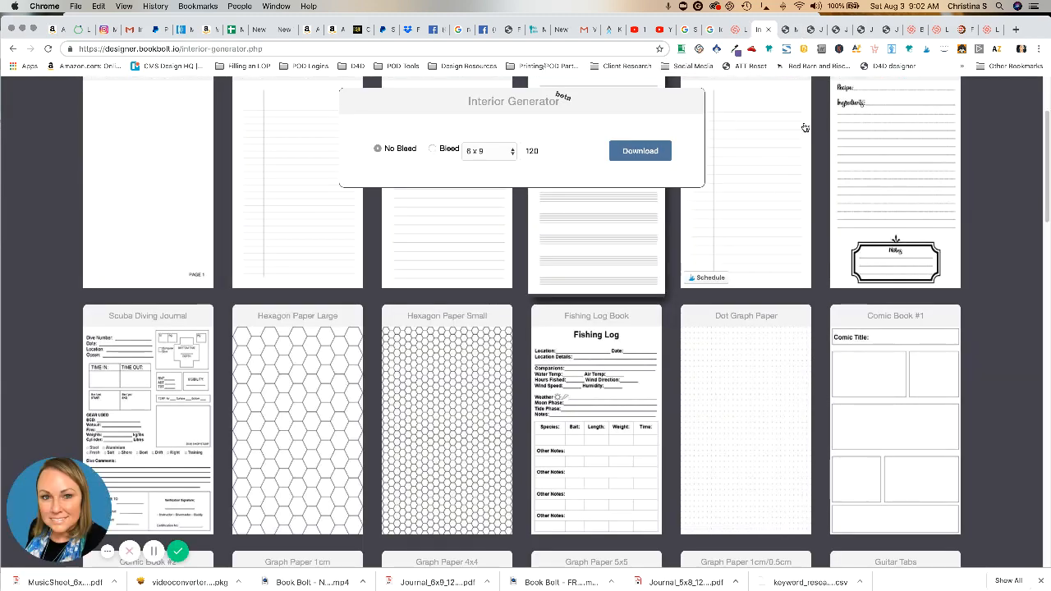
scroll("down", 3)
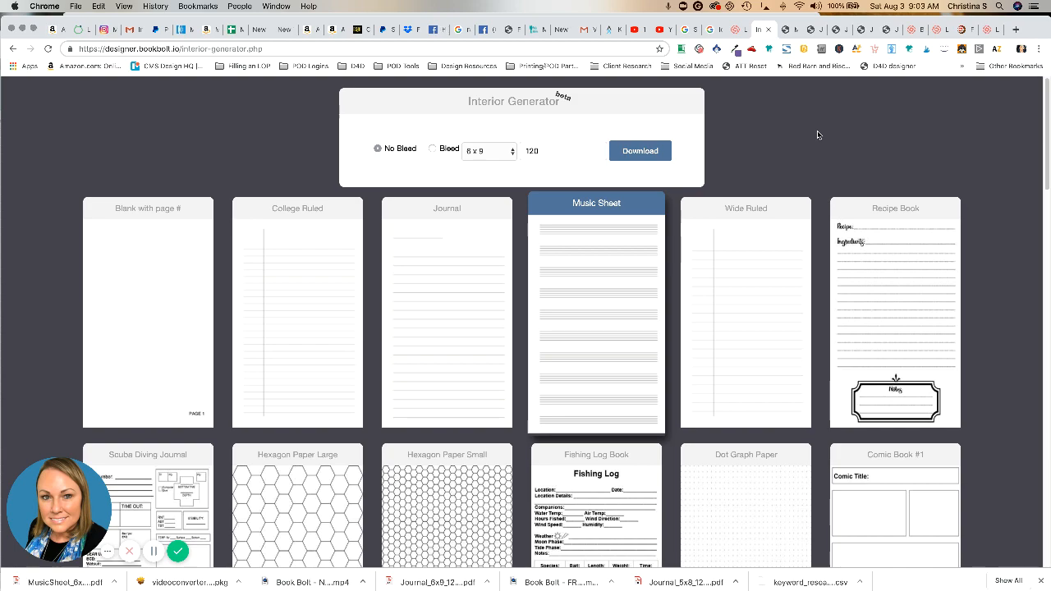
scroll("down", 3)
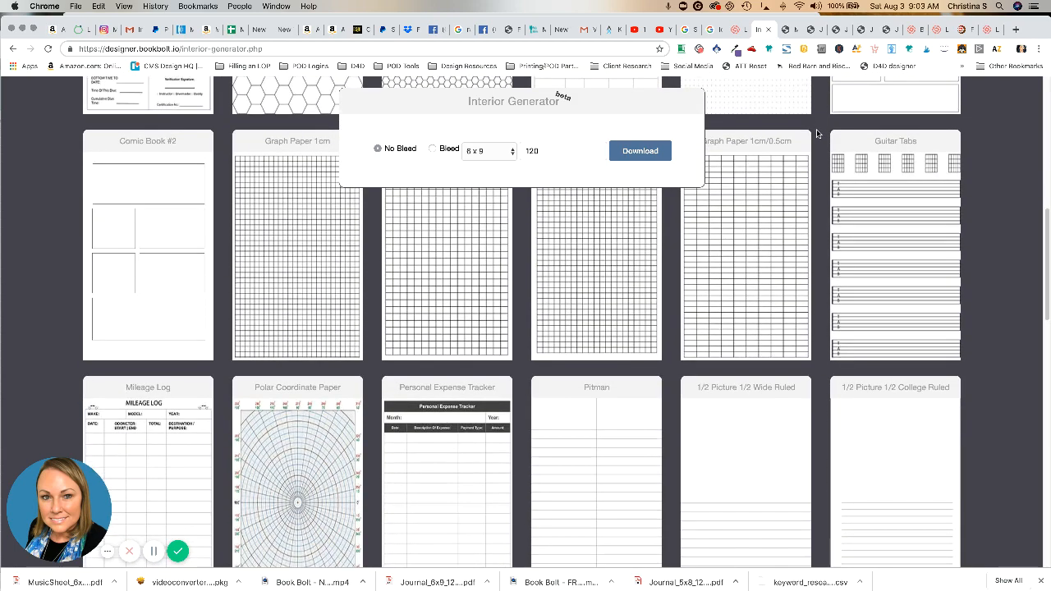